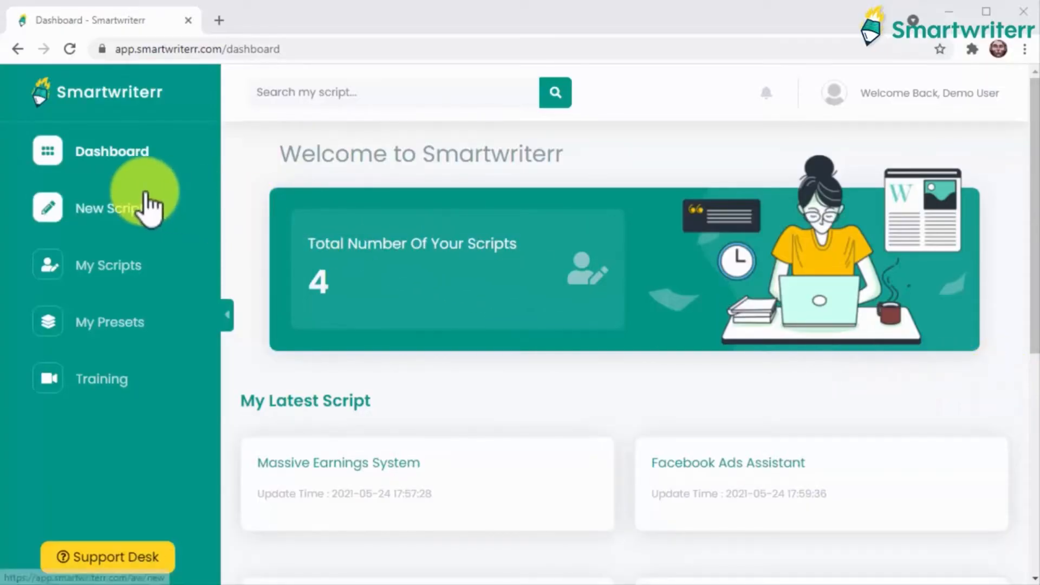
Create 'The Secret Email System' as a Sales Letter using the MMO Angle template.
{"action": "left_click", "coordinate": [109, 207]}
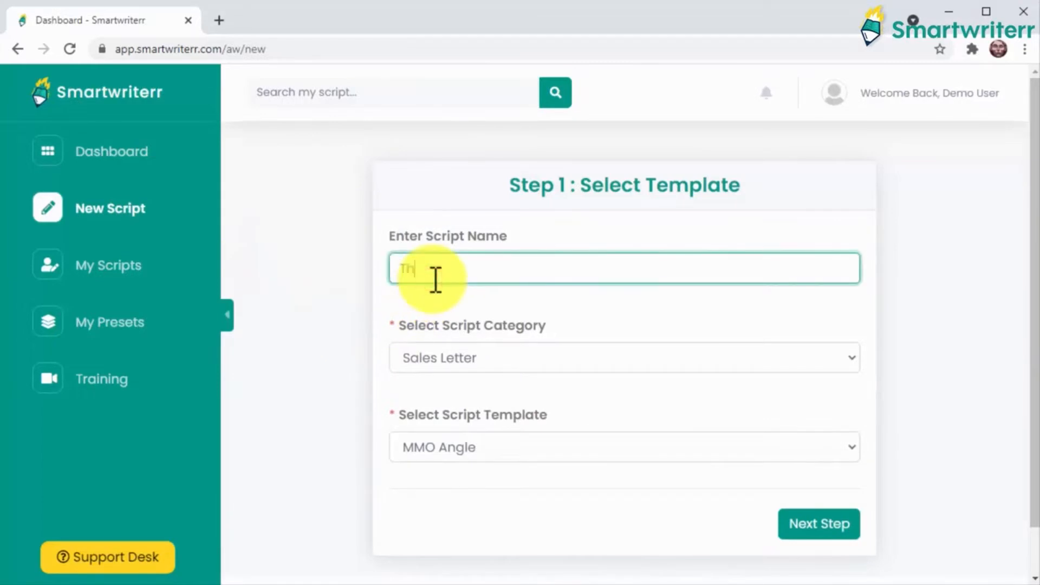
{"action": "type", "text": "The Secret Email System"}
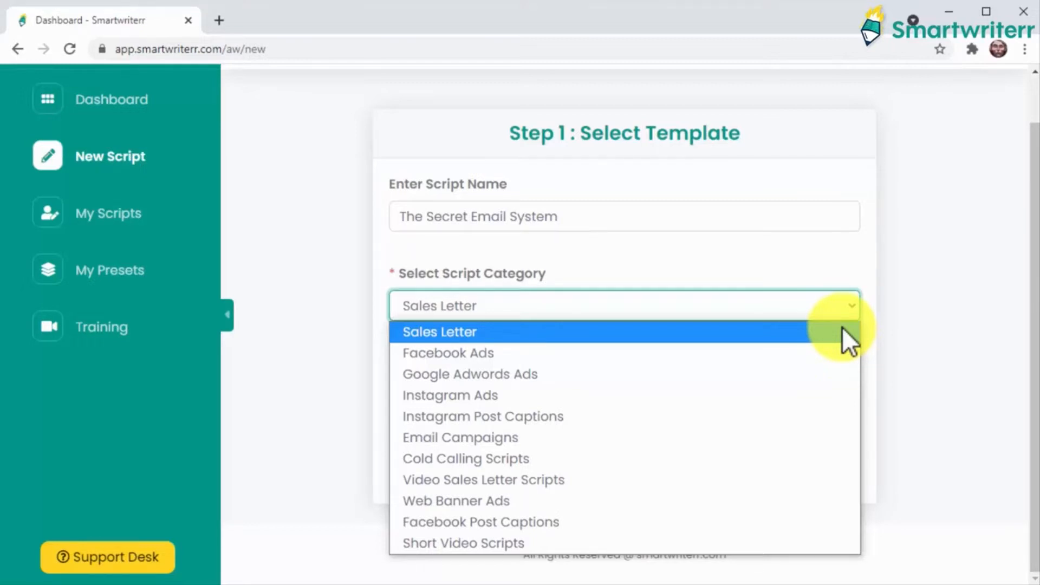
{"action": "left_click", "coordinate": [440, 332]}
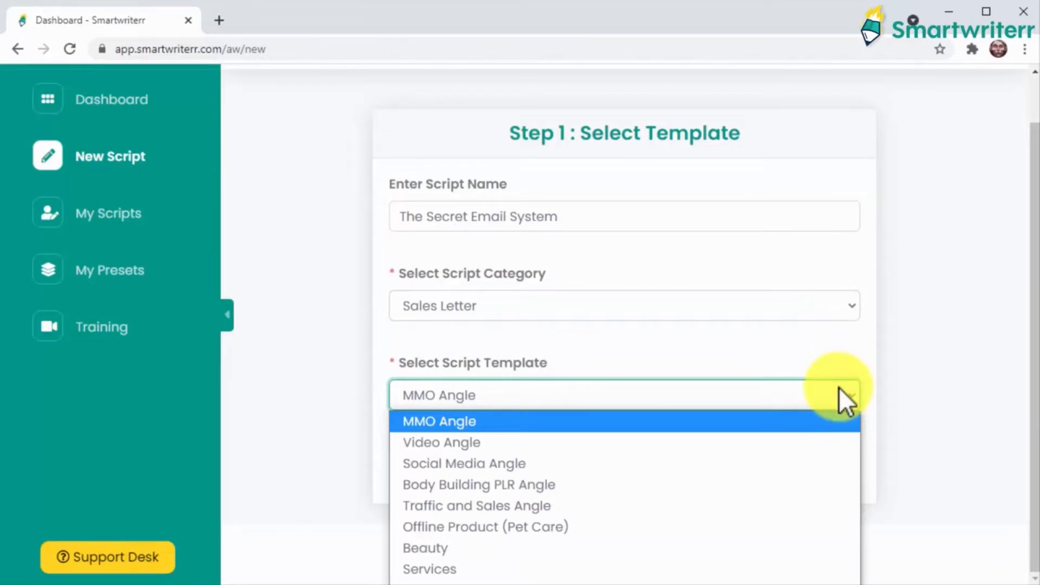
{"action": "mouse_move", "coordinate": [846, 431]}
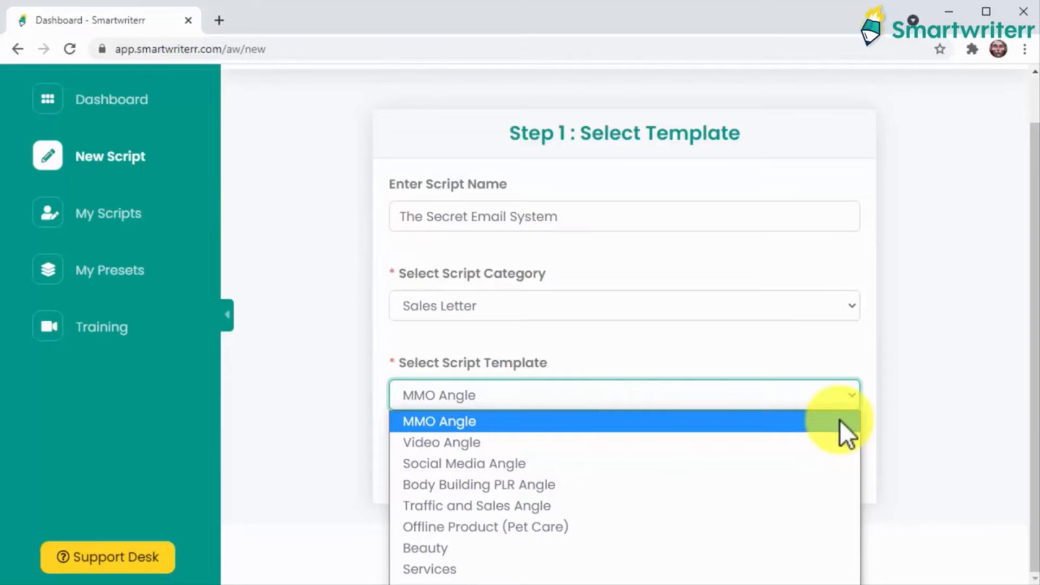
{"action": "left_click", "coordinate": [438, 422]}
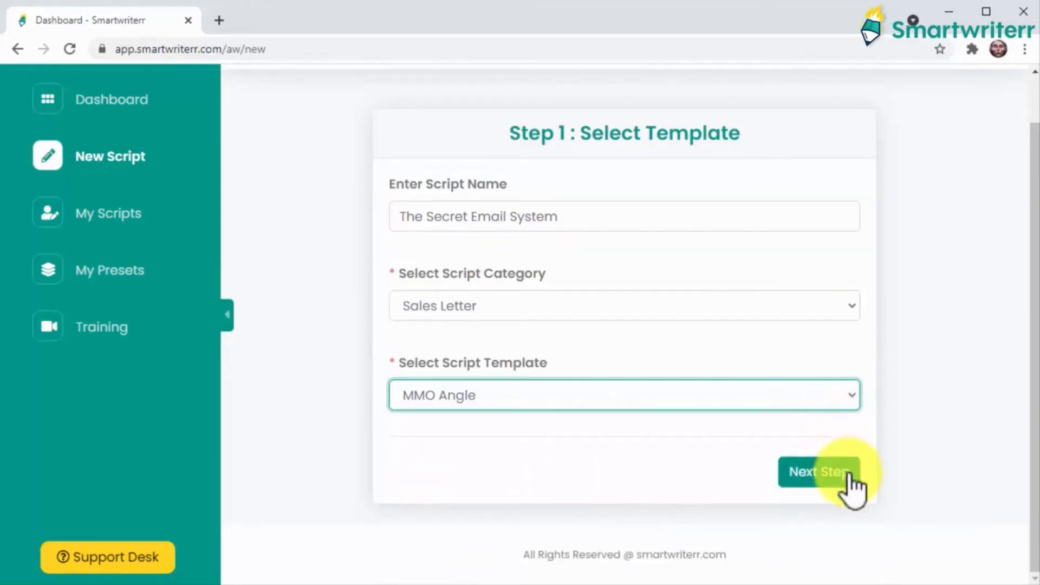
{"action": "left_click", "coordinate": [818, 472]}
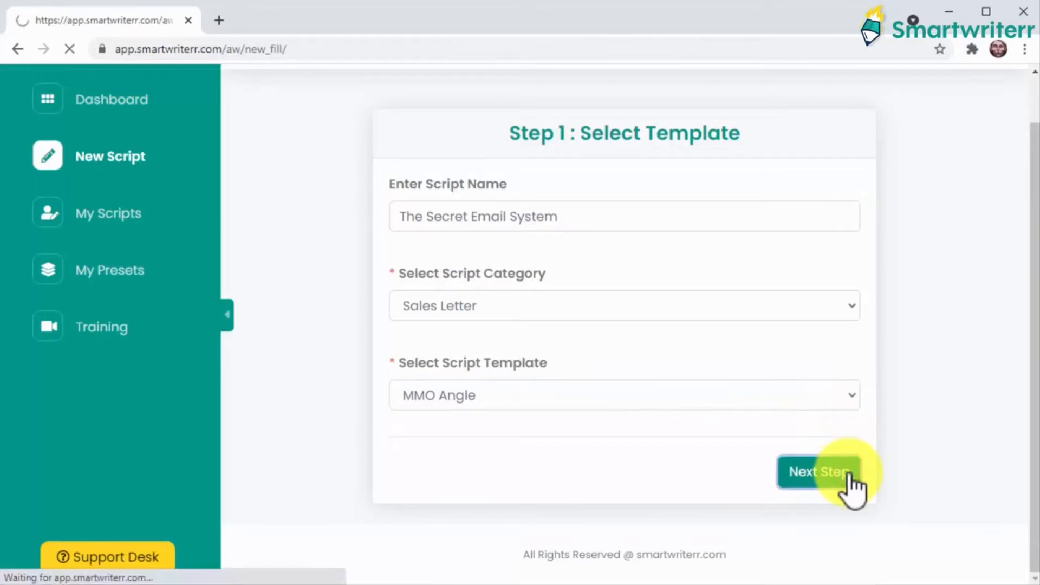
Enter product name Secret Email System and your name James Fonda.
{"action": "left_click", "coordinate": [819, 472]}
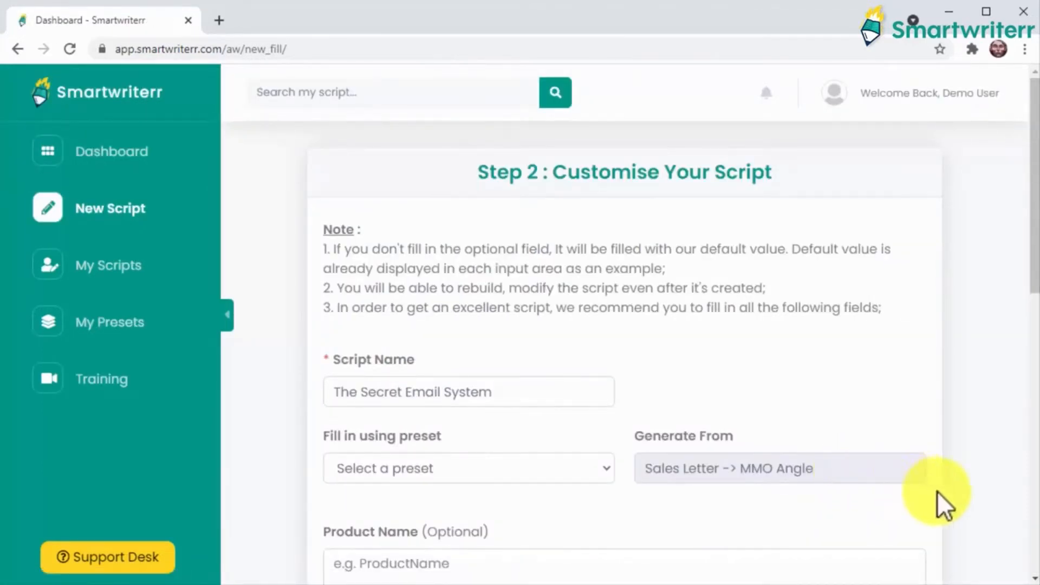
{"action": "scroll", "scroll_direction": "down", "scroll_amount": 3}
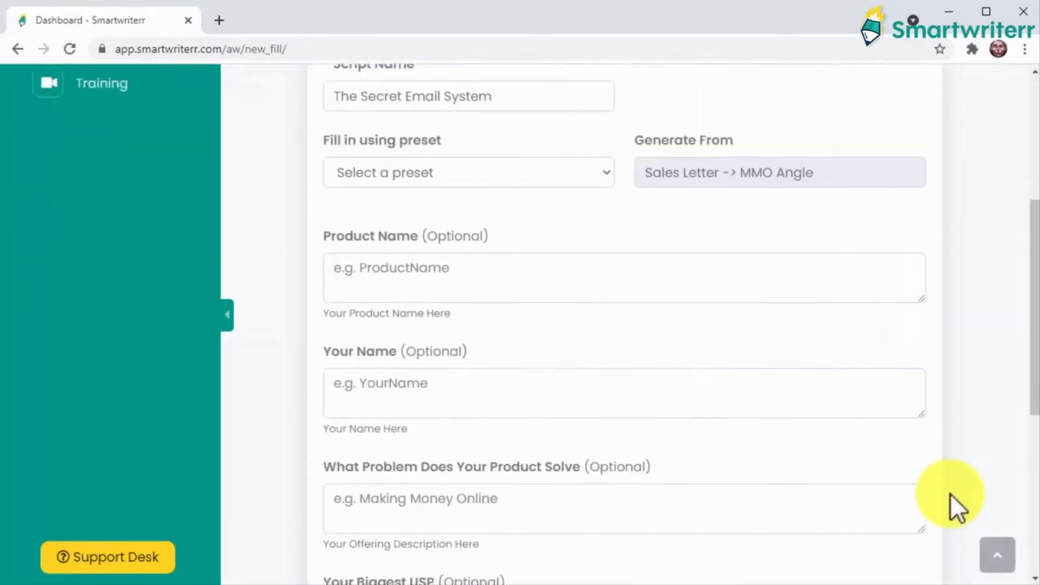
{"action": "scroll", "scroll_direction": "down", "scroll_amount": 3}
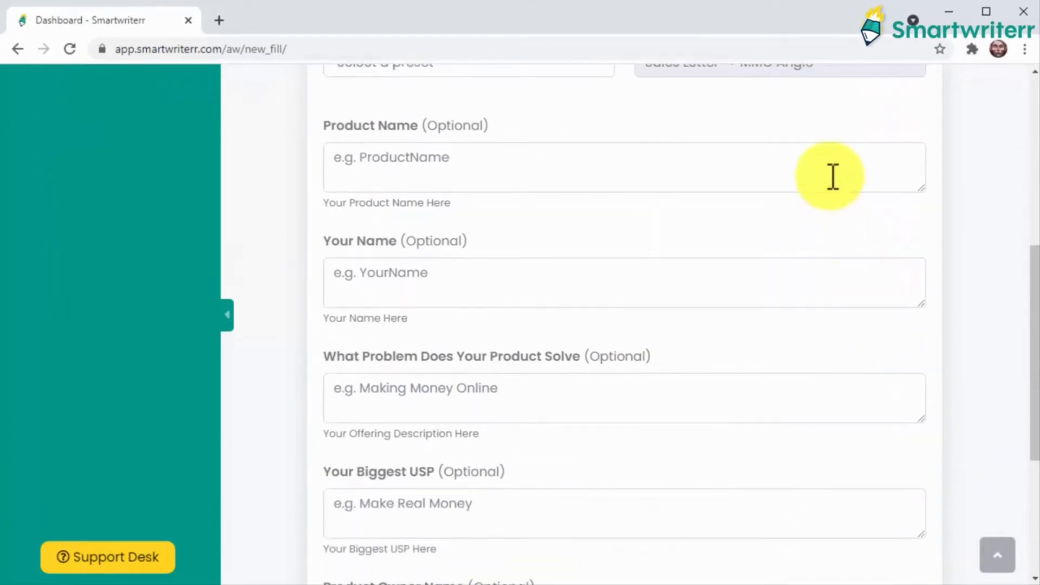
{"action": "type", "text": "Secret Email System"}
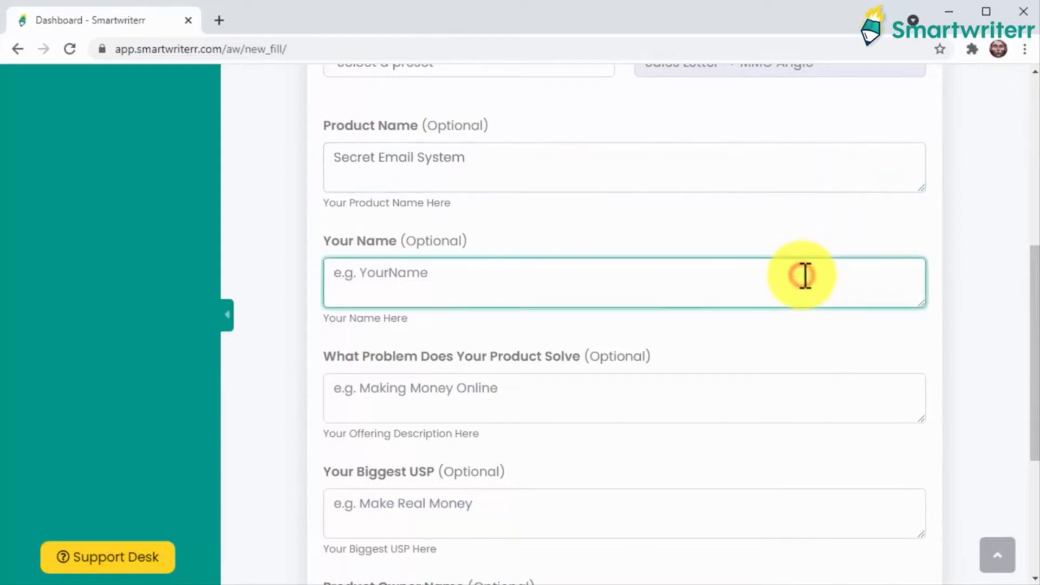
{"action": "type", "text": "James Fonda"}
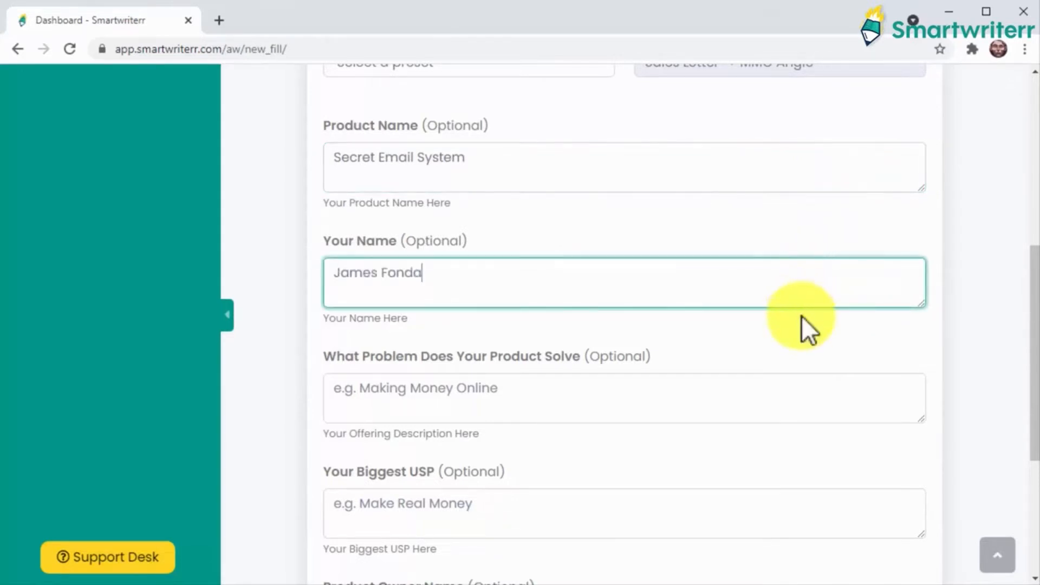
Enter problem, USP 'ethical email marketing', owner Matt Bacak, and create the script.
{"action": "type", "text": "automates your business"}
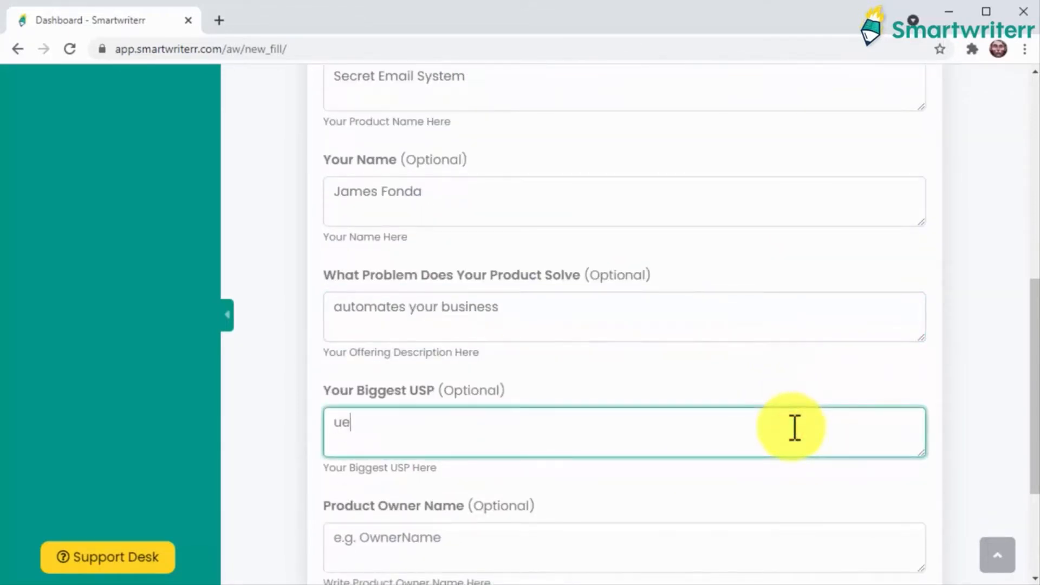
{"action": "type", "text": "use nothing but ethical email marketing"}
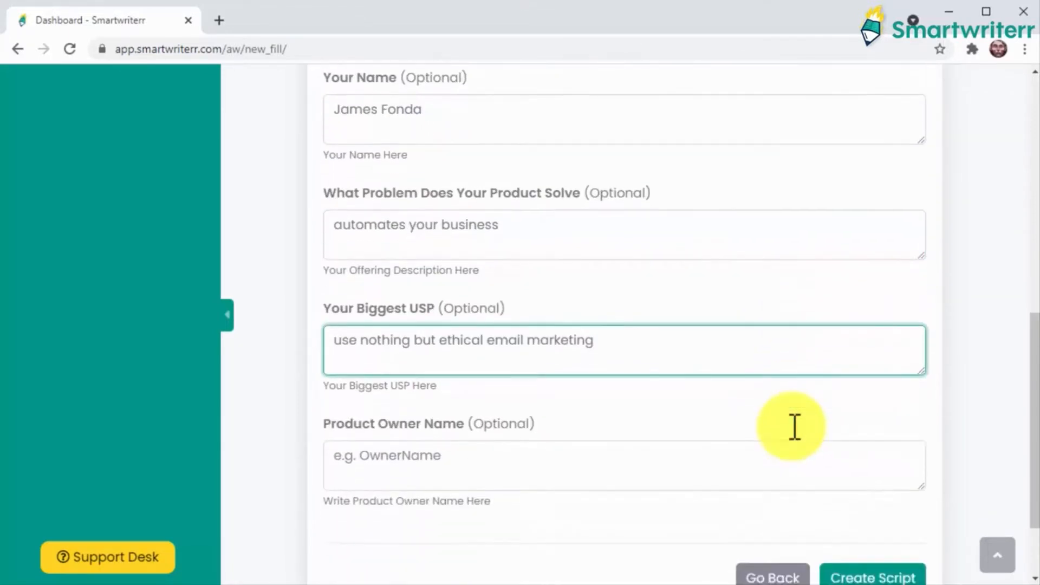
{"action": "scroll", "scroll_direction": "down", "scroll_amount": 3}
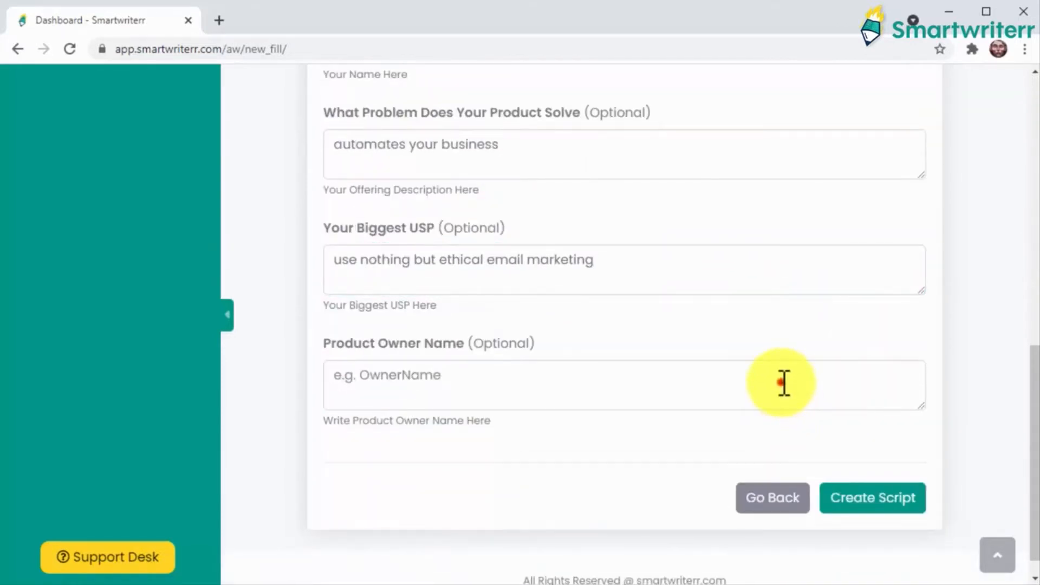
{"action": "type", "text": "Matt Bacak"}
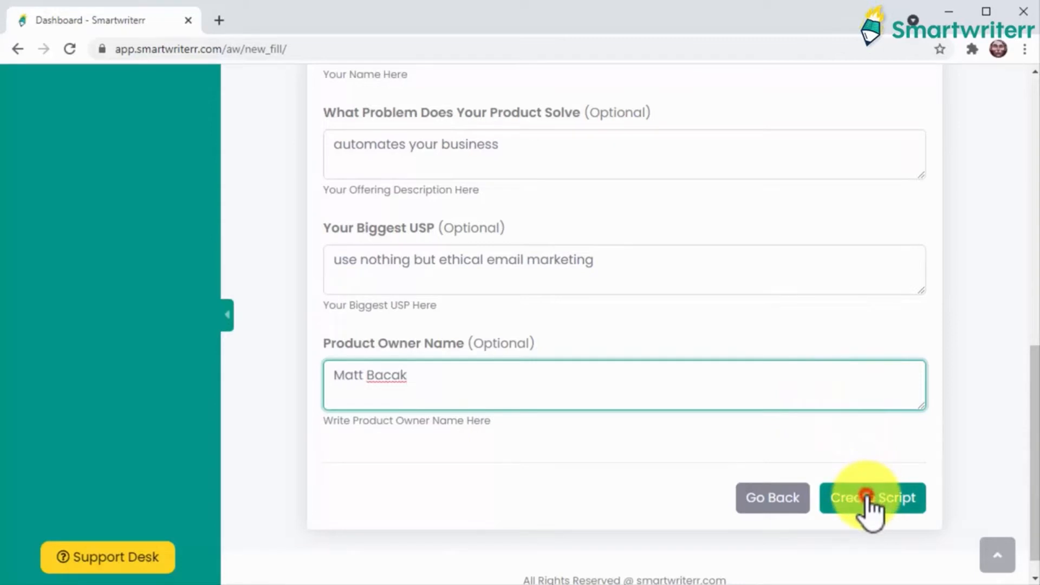
{"action": "left_click", "coordinate": [873, 498]}
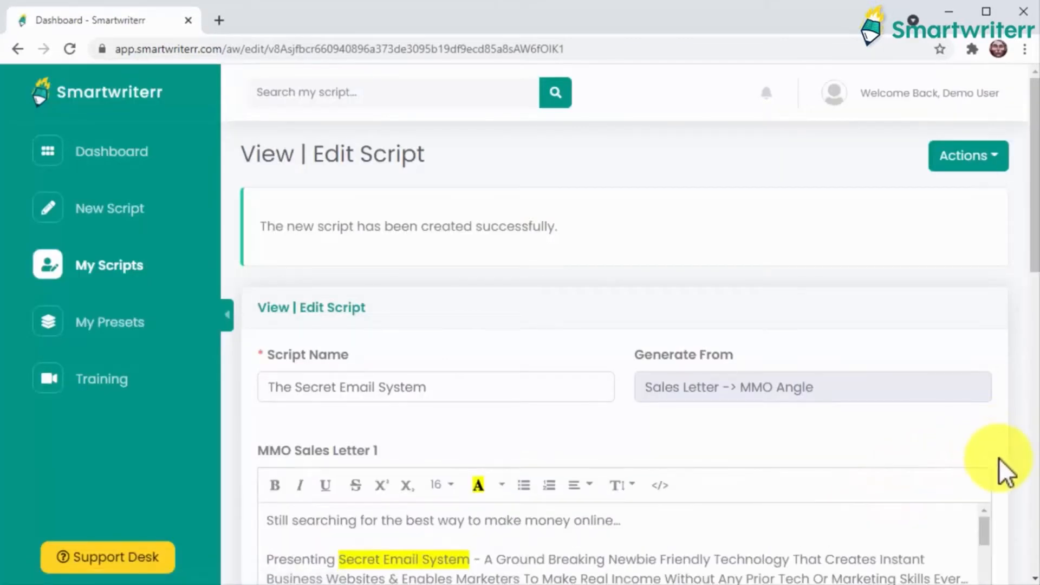
{"action": "scroll", "scroll_direction": "down", "scroll_amount": 3}
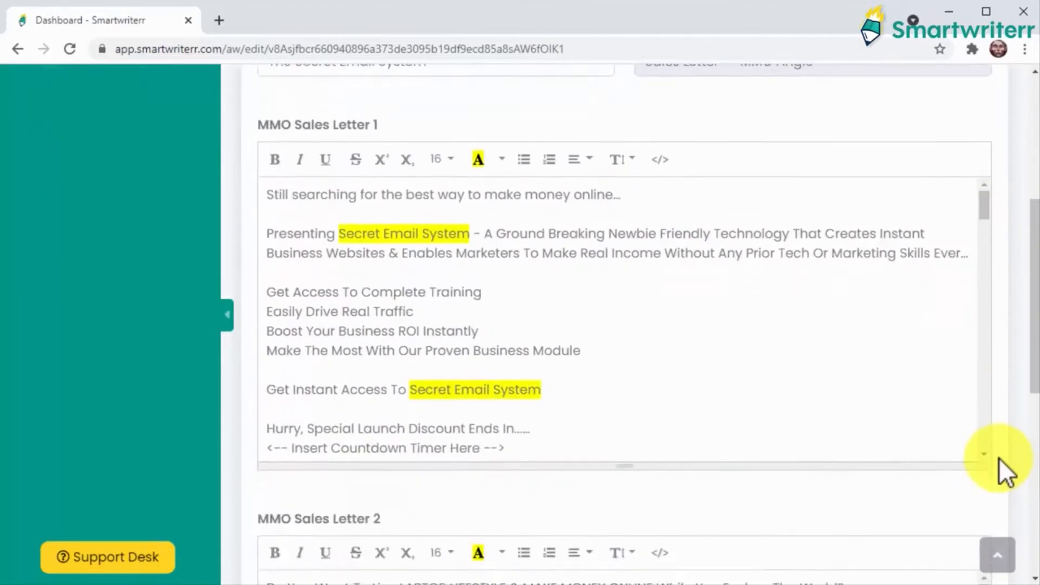
{"action": "scroll", "scroll_direction": "down", "scroll_amount": 3}
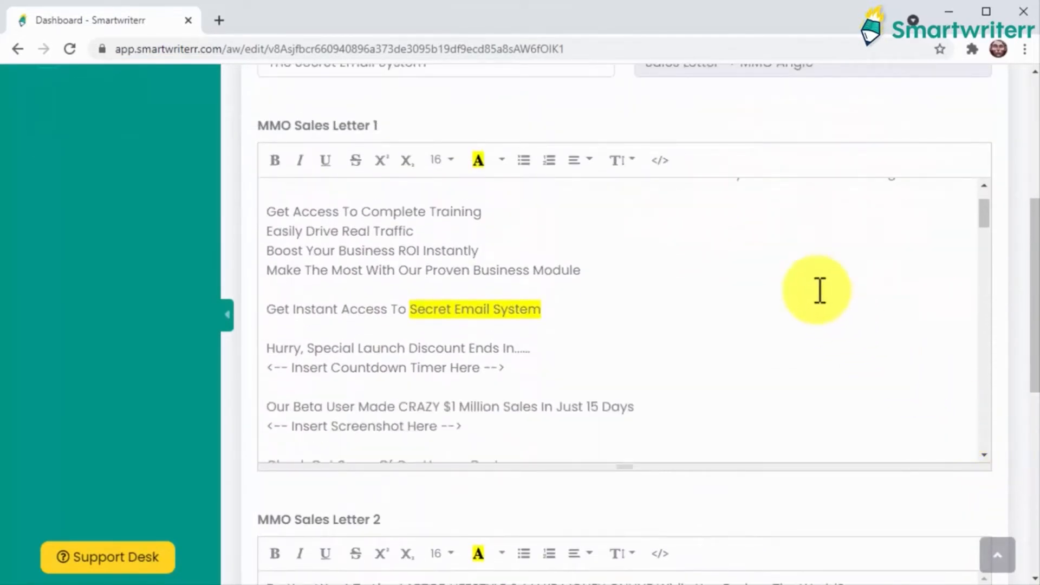
{"action": "scroll", "scroll_direction": "down", "scroll_amount": 3}
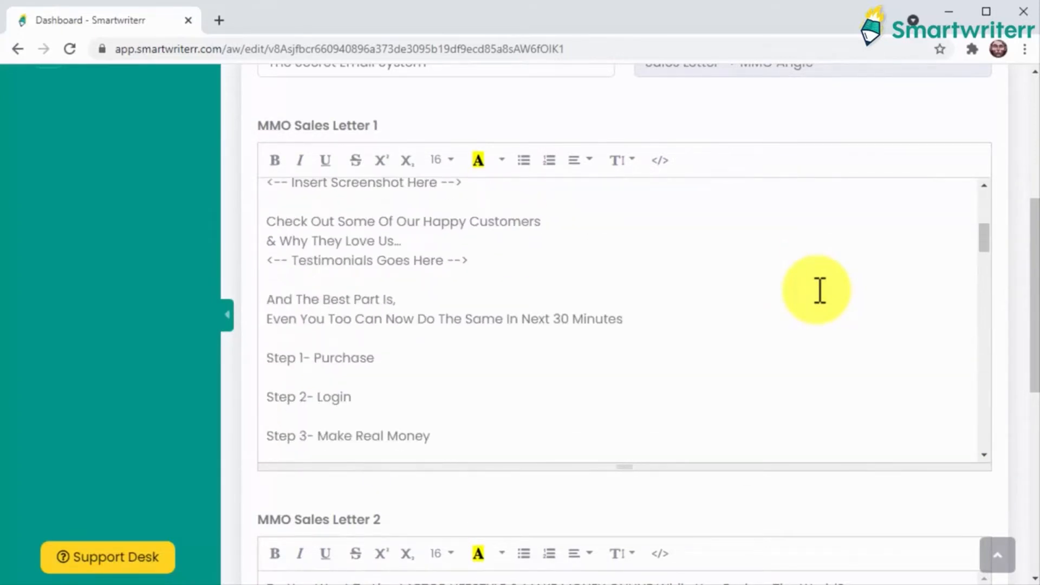
{"action": "scroll", "scroll_direction": "down", "scroll_amount": 3}
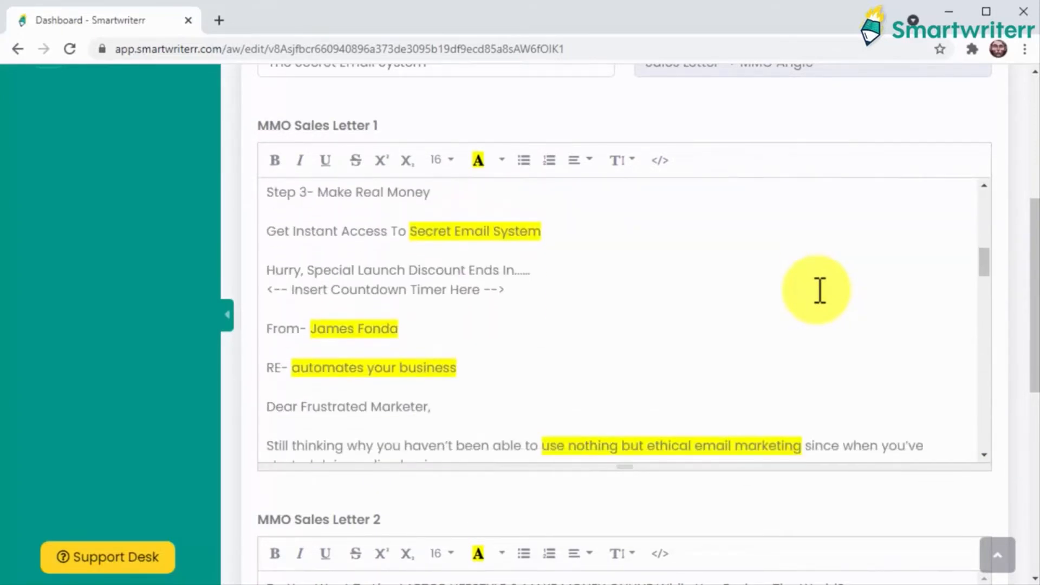
{"action": "scroll", "scroll_direction": "down", "scroll_amount": 3}
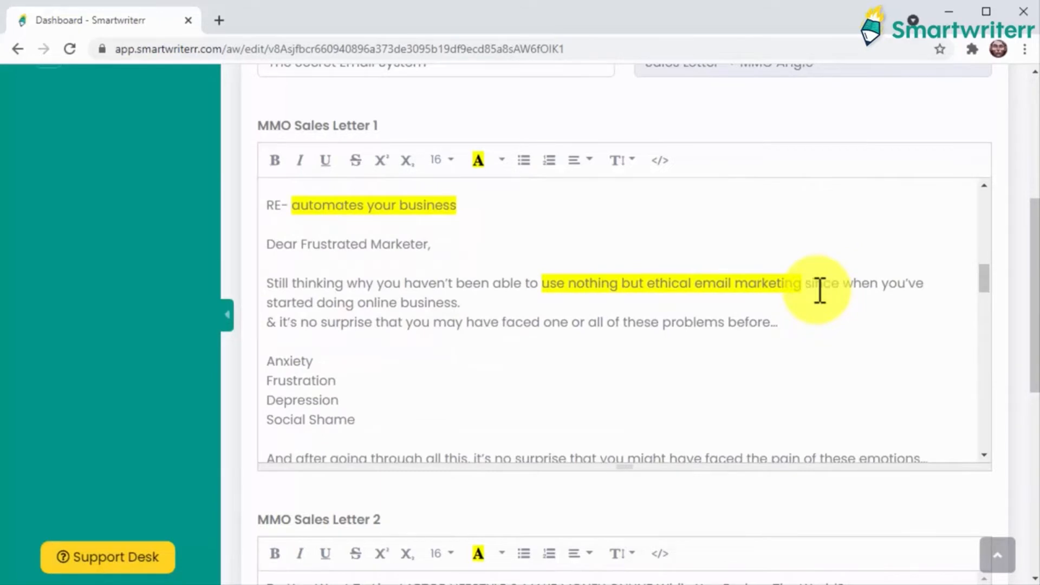
{"action": "scroll", "scroll_direction": "down", "scroll_amount": 3}
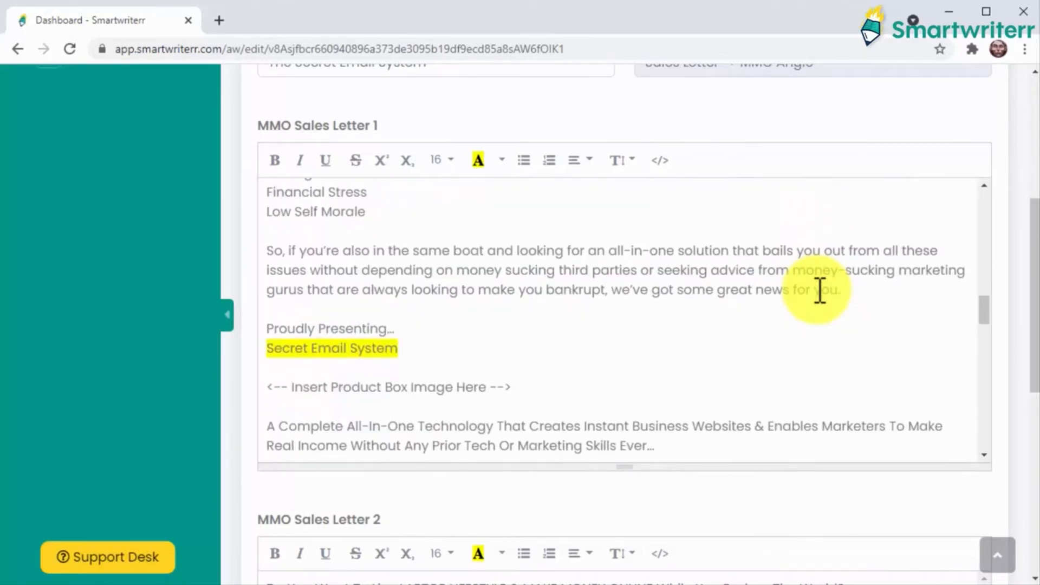
{"action": "scroll", "scroll_direction": "down", "scroll_amount": 3}
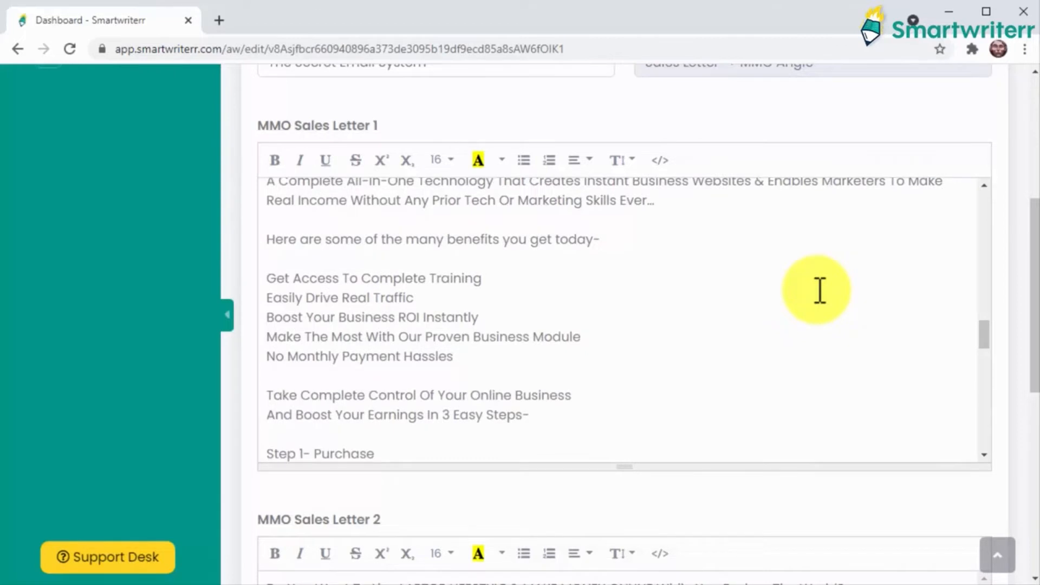
{"action": "scroll", "scroll_direction": "down", "scroll_amount": 3}
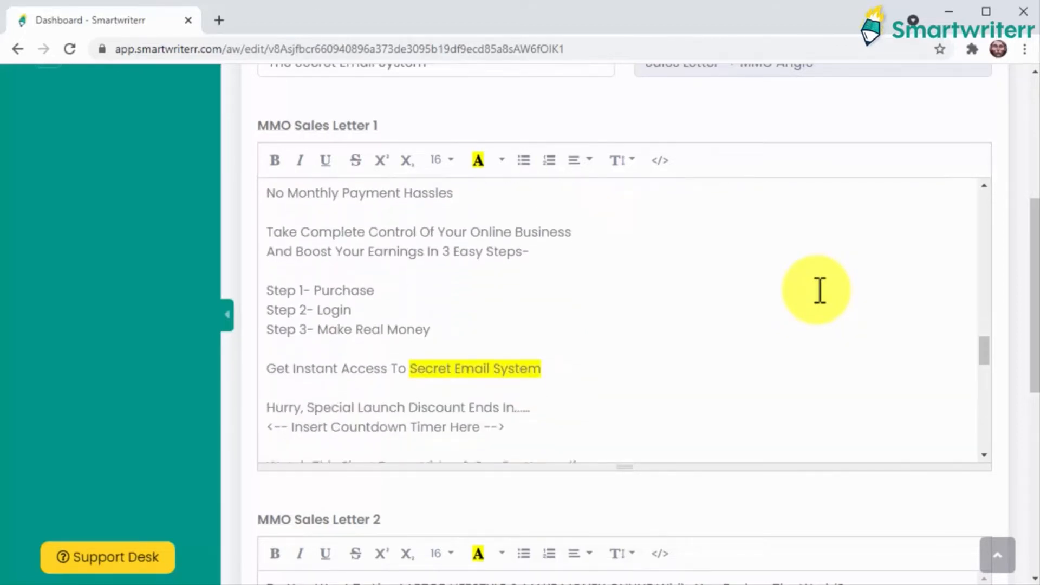
{"action": "scroll", "scroll_direction": "down", "scroll_amount": 3}
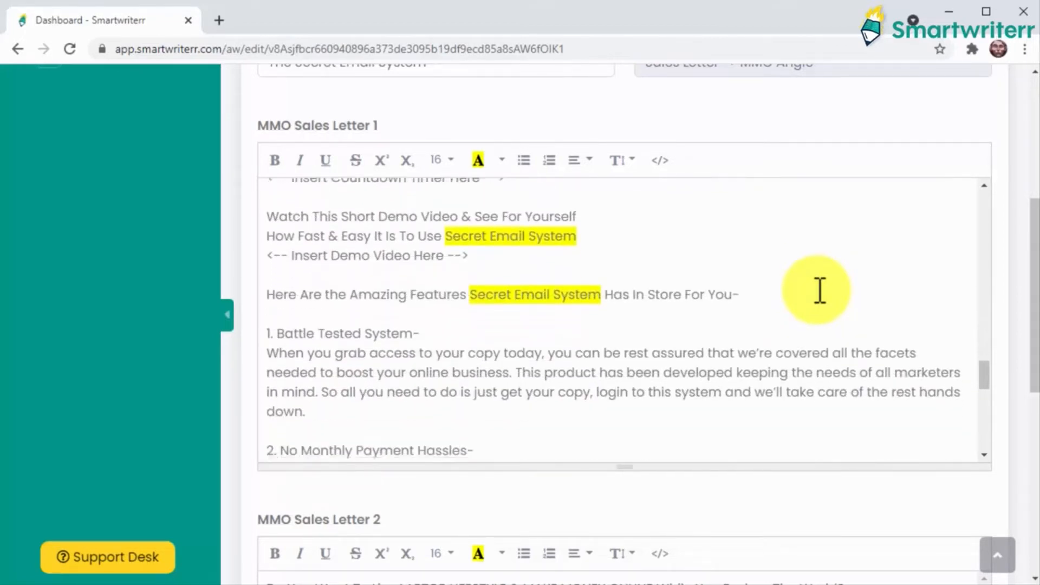
{"action": "scroll", "scroll_direction": "down", "scroll_amount": 3}
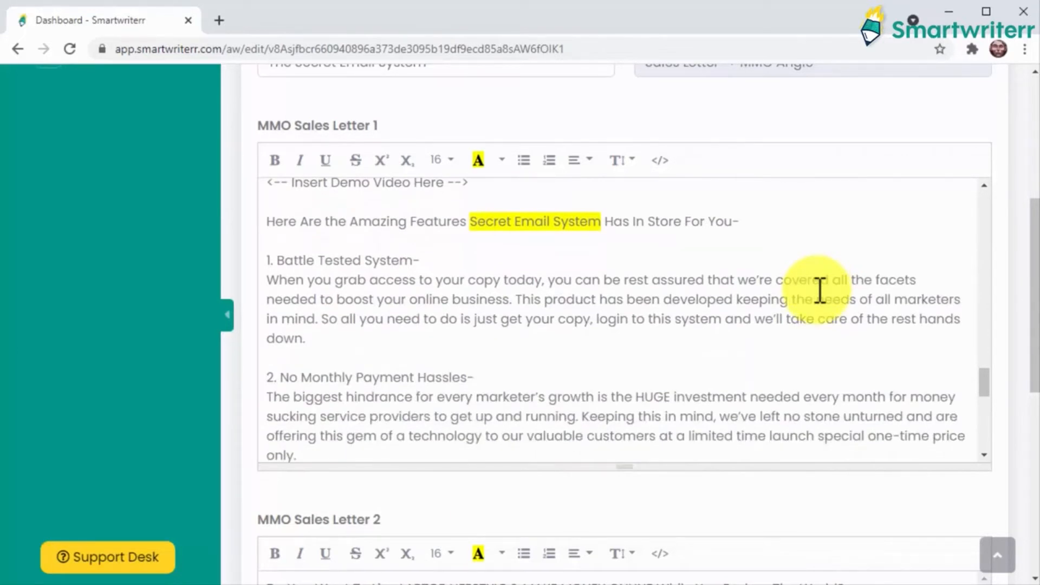
{"action": "mouse_move", "coordinate": [992, 123]}
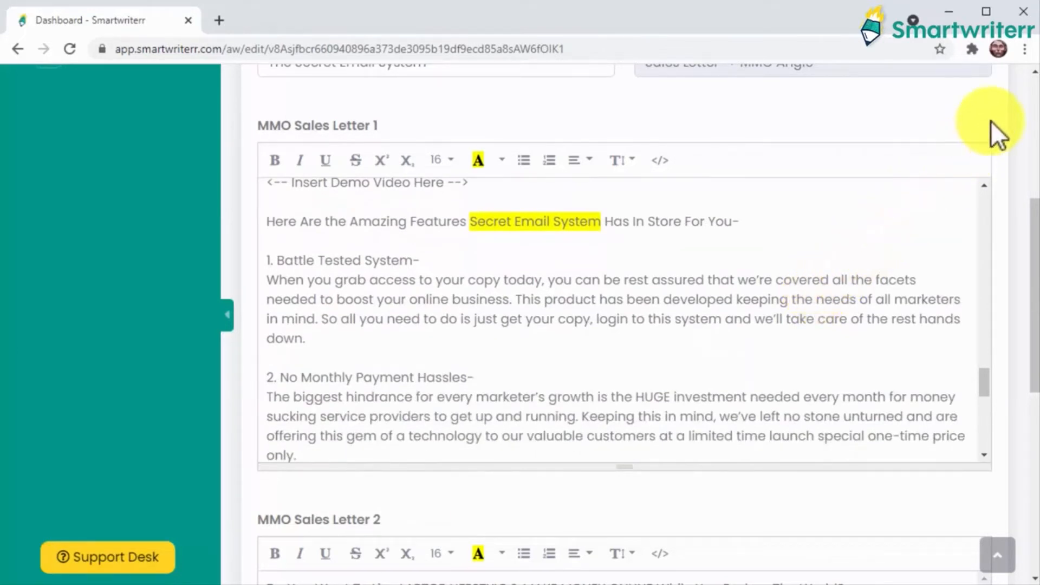
{"action": "scroll", "scroll_direction": "up", "scroll_amount": 3}
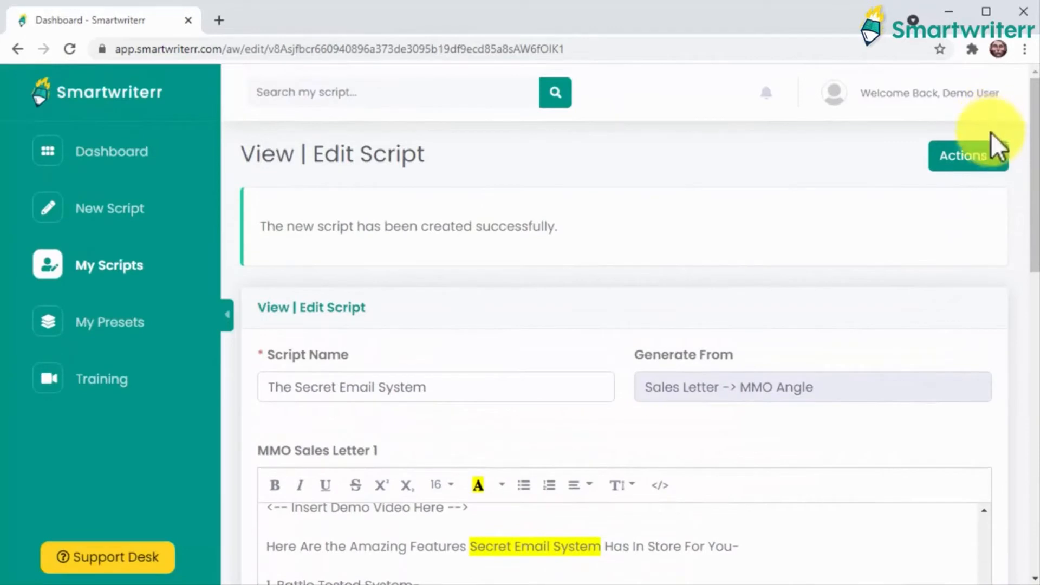
Rebuild the script with USP 'build a 7-figure business using nothing but ethical email marketing'.
{"action": "left_click", "coordinate": [966, 156]}
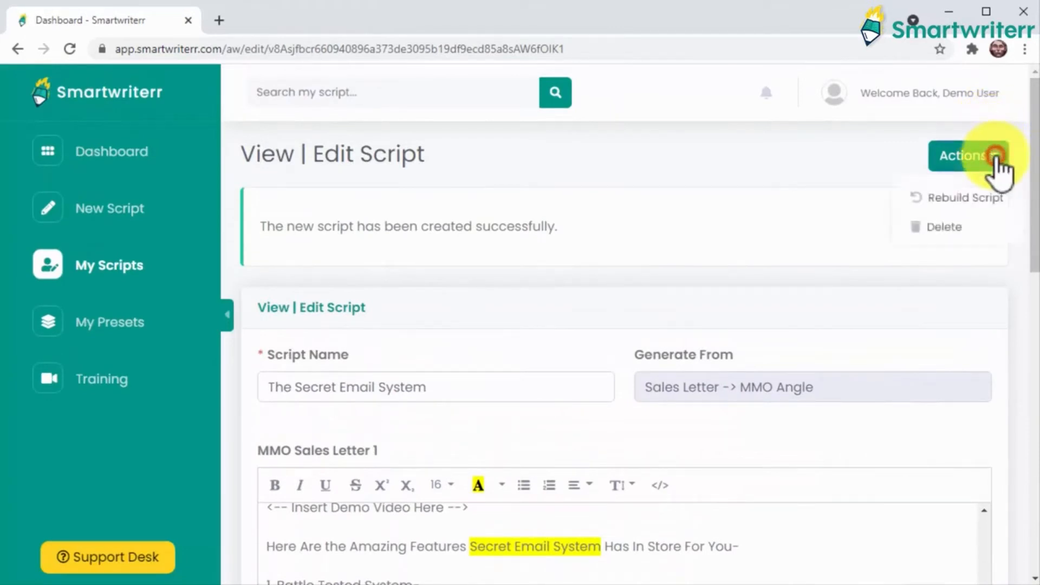
{"action": "mouse_move", "coordinate": [991, 202]}
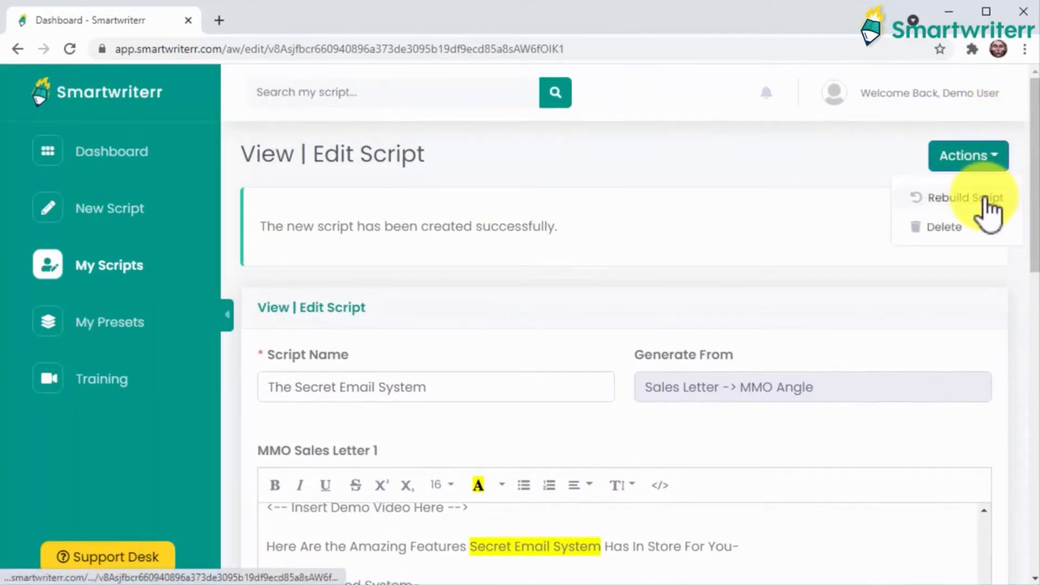
{"action": "left_click", "coordinate": [964, 198]}
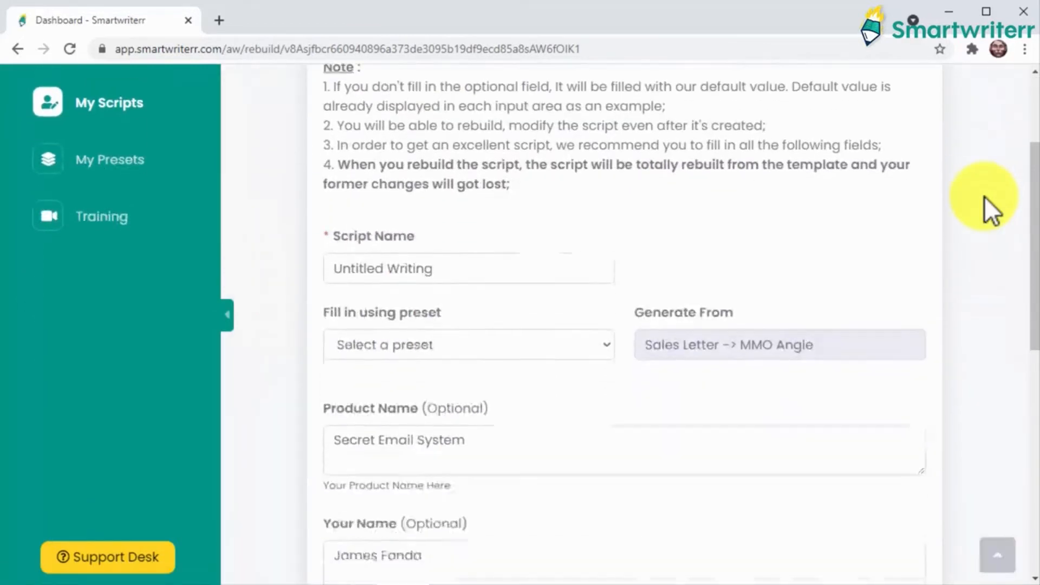
{"action": "scroll", "scroll_direction": "down", "scroll_amount": 3}
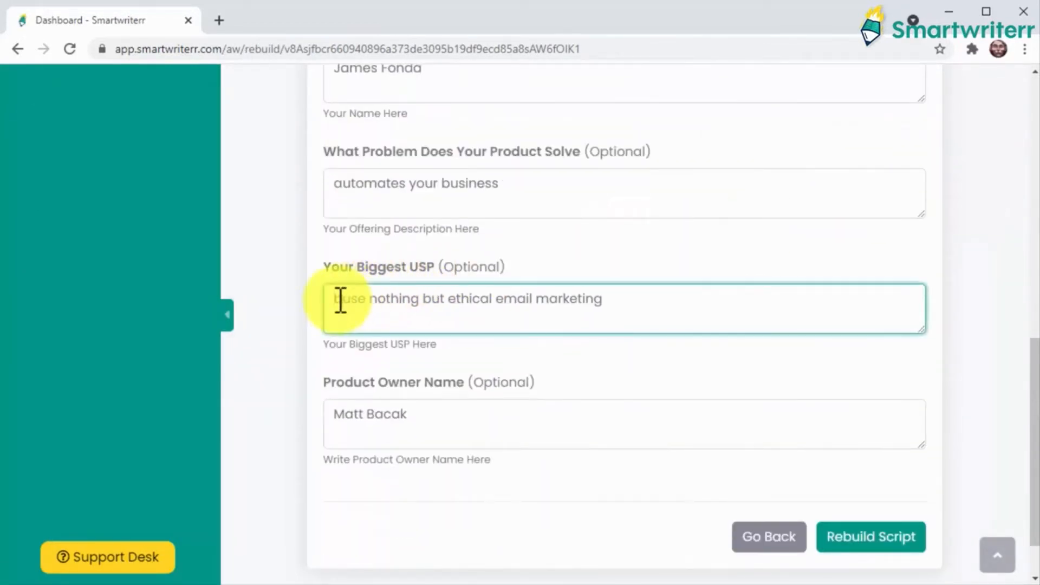
{"action": "type", "text": "Build a 7-figure business use"}
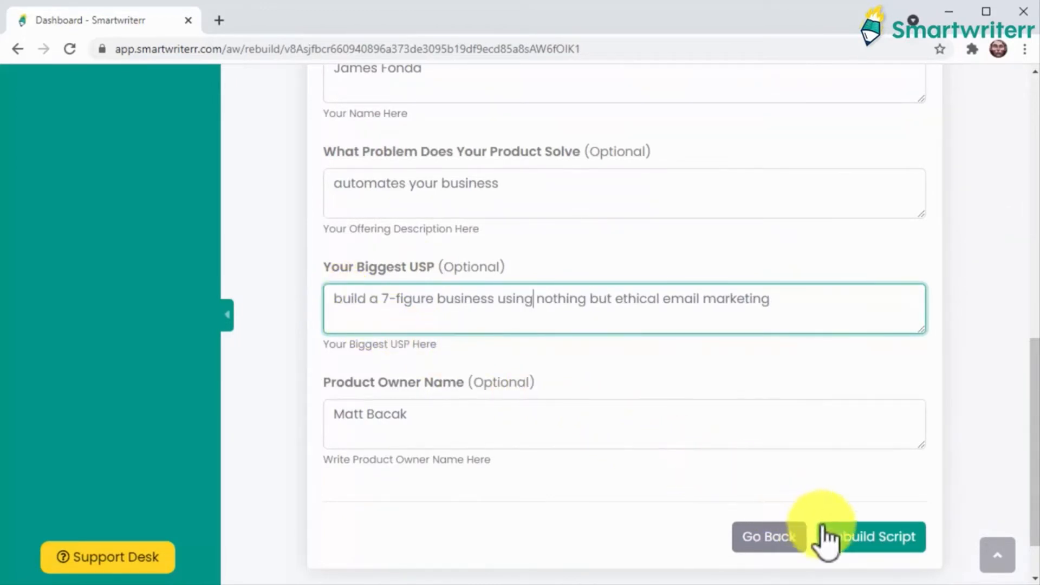
{"action": "left_click", "coordinate": [876, 537]}
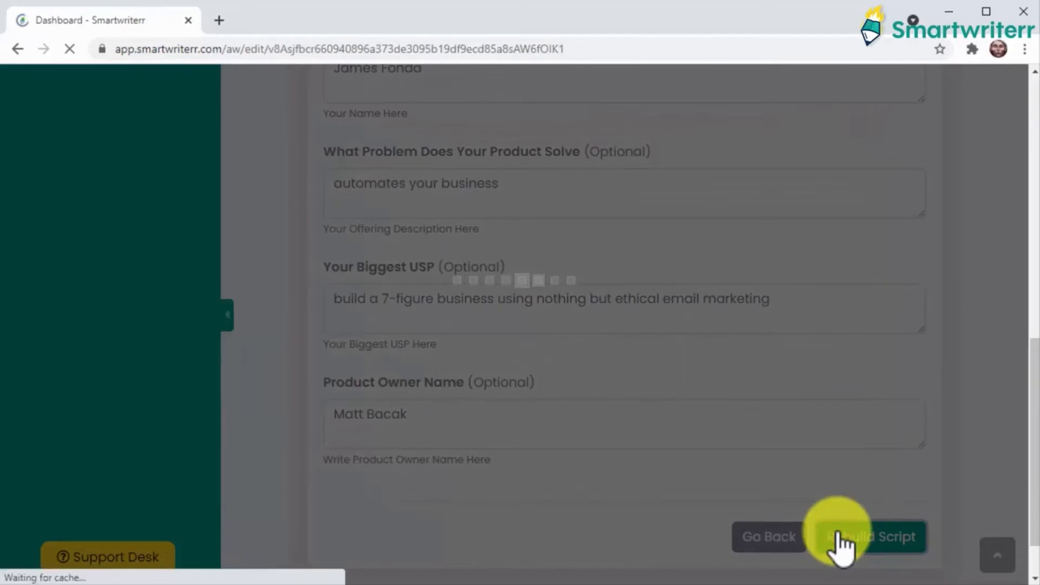
Download the rebuilt script as Untitled Writing.pdf and Untitled Writing.txt.
{"action": "left_click", "coordinate": [869, 537]}
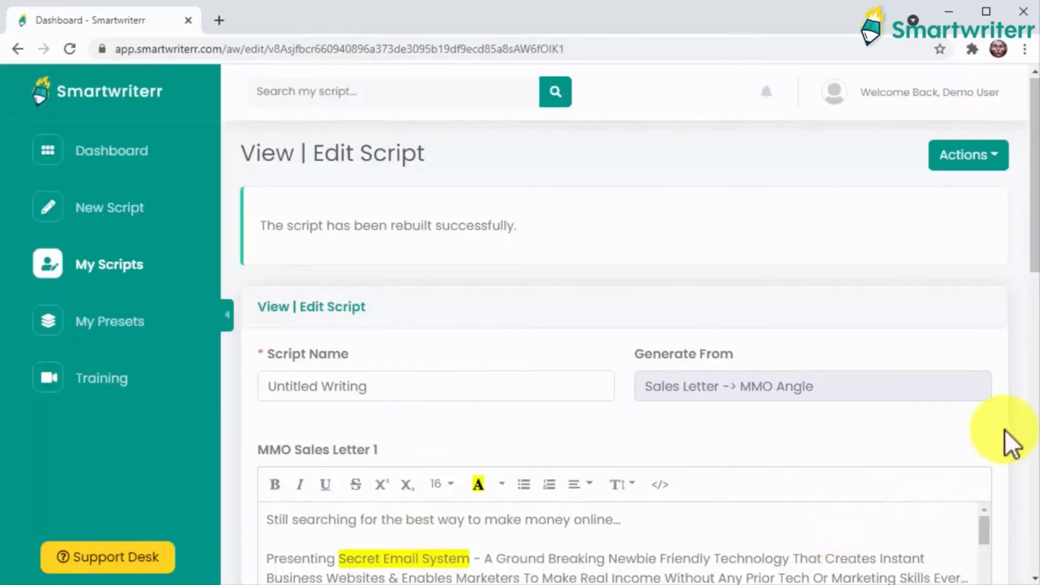
{"action": "scroll", "scroll_direction": "down", "scroll_amount": 3}
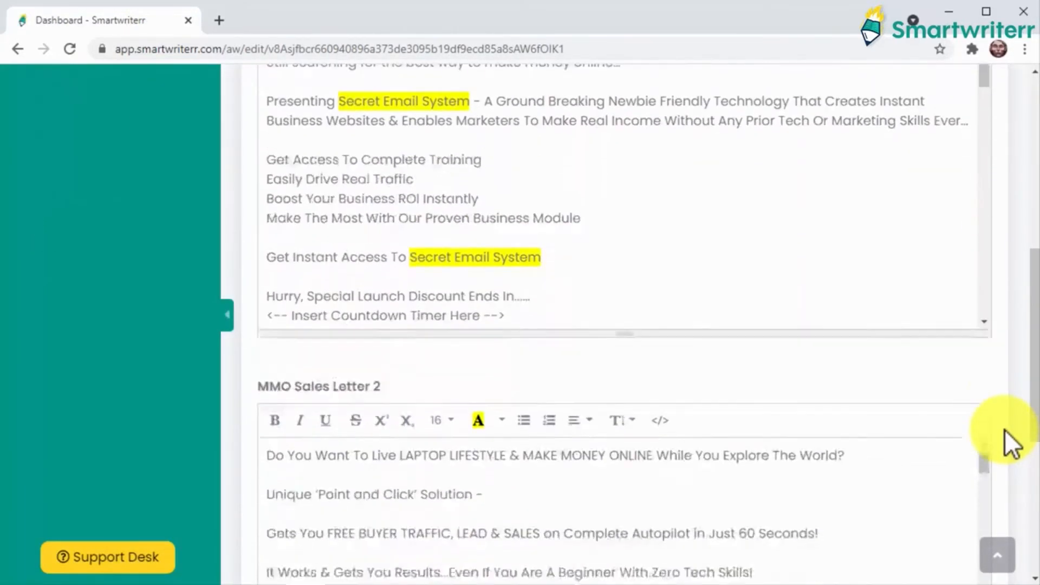
{"action": "left_click", "coordinate": [920, 472]}
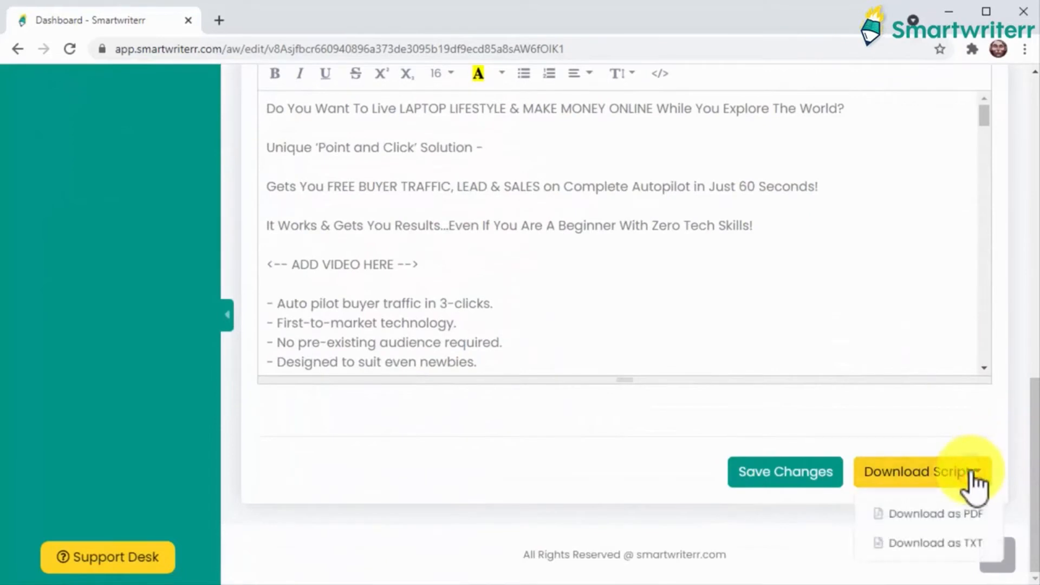
{"action": "left_click", "coordinate": [934, 513]}
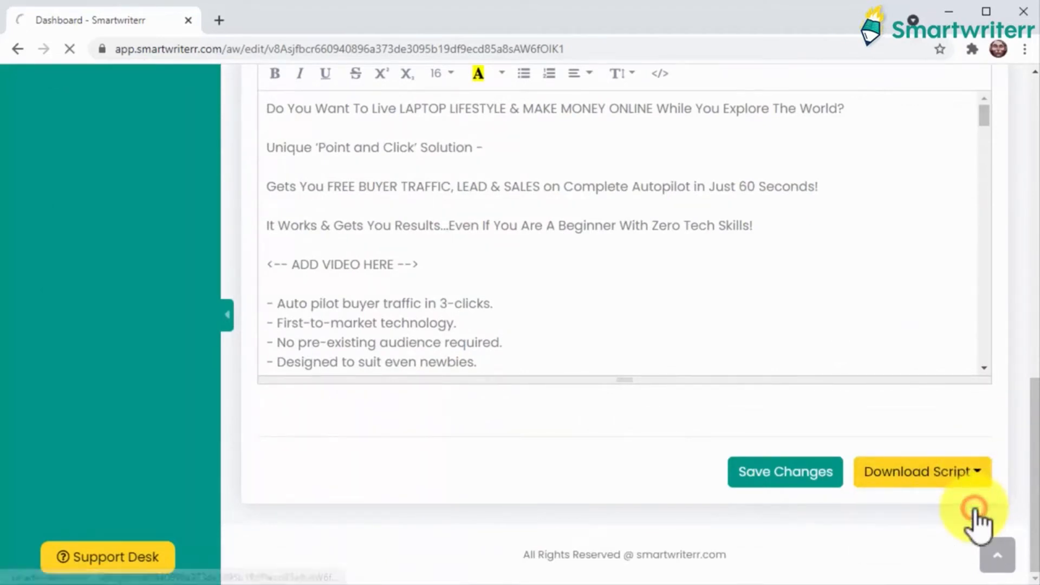
{"action": "left_click", "coordinate": [921, 472]}
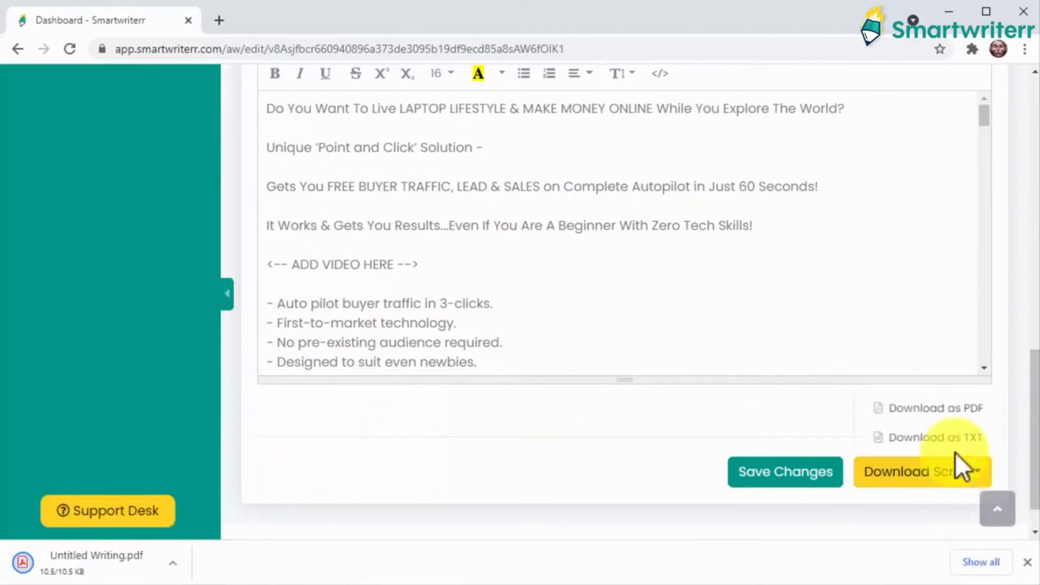
{"action": "left_click", "coordinate": [928, 437]}
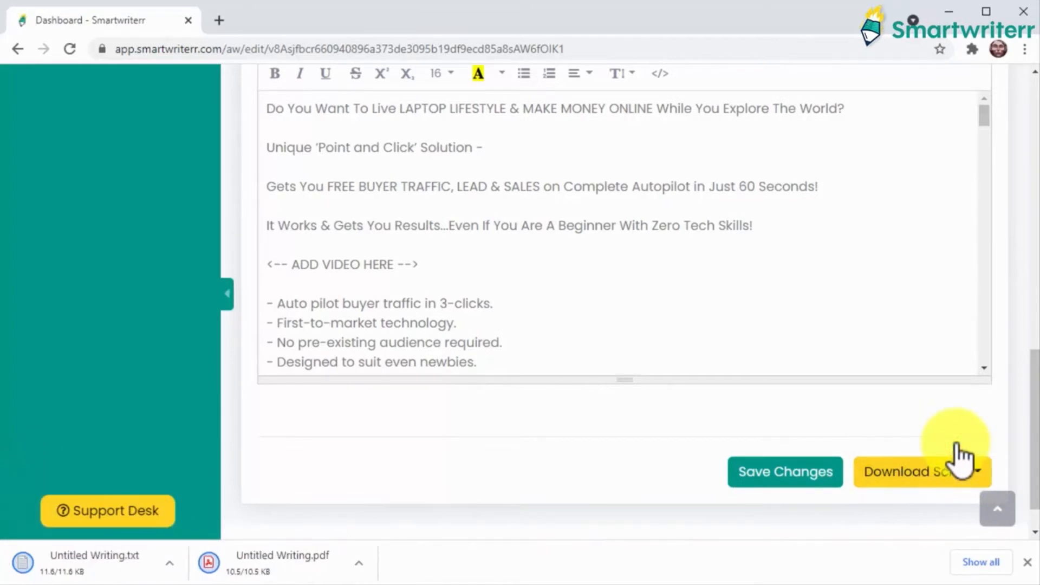
{"action": "mouse_move", "coordinate": [998, 514]}
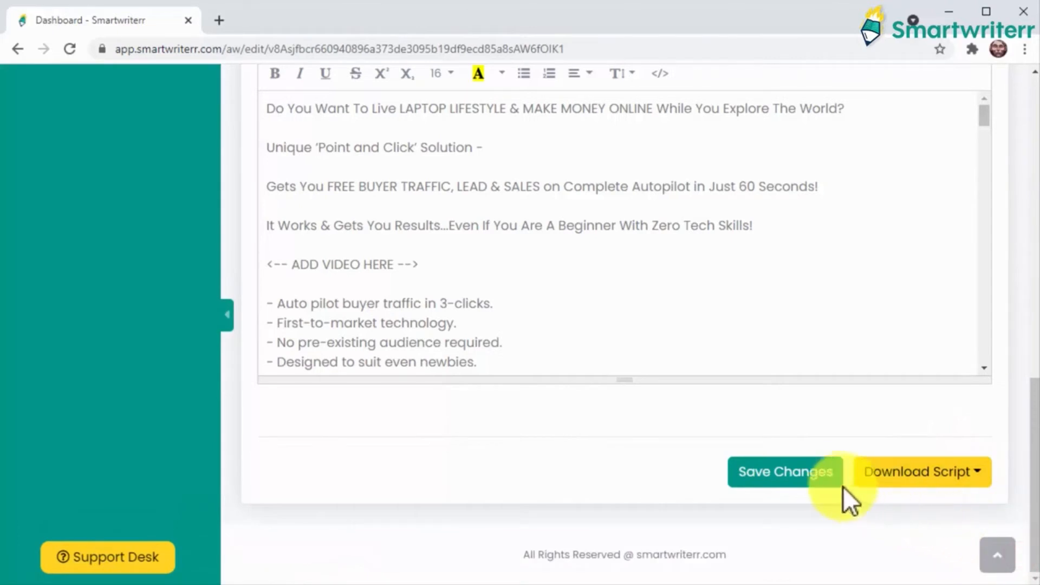
Save The Secret Email System script and start a blank new script.
{"action": "left_click", "coordinate": [785, 472]}
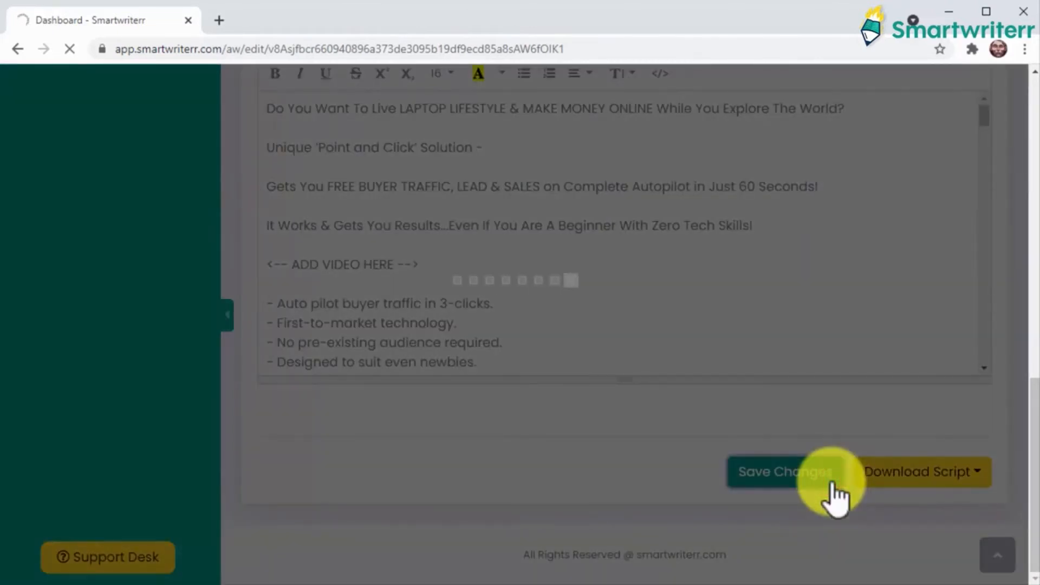
{"action": "left_click", "coordinate": [783, 472]}
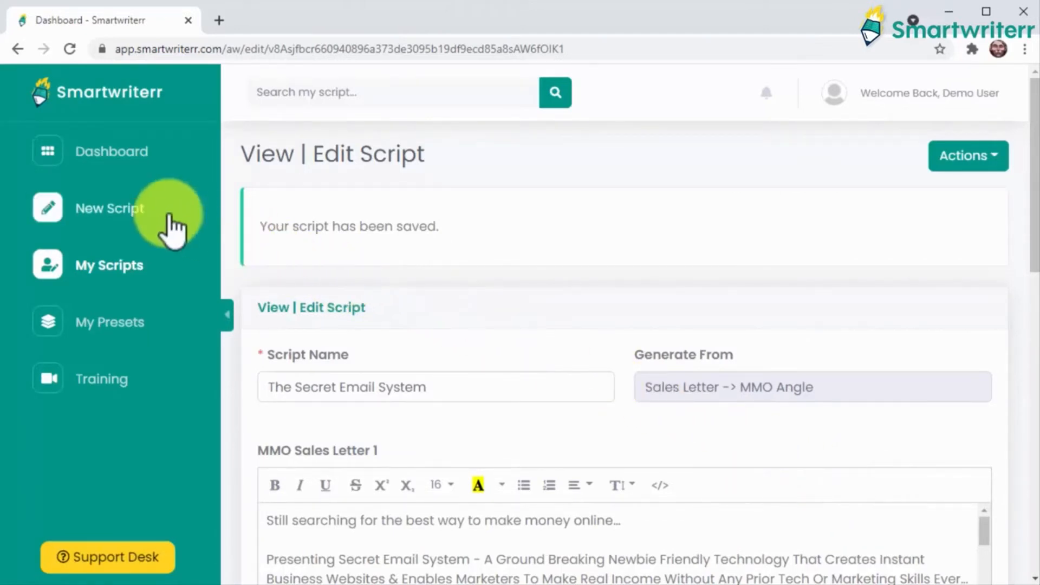
{"action": "left_click", "coordinate": [110, 207]}
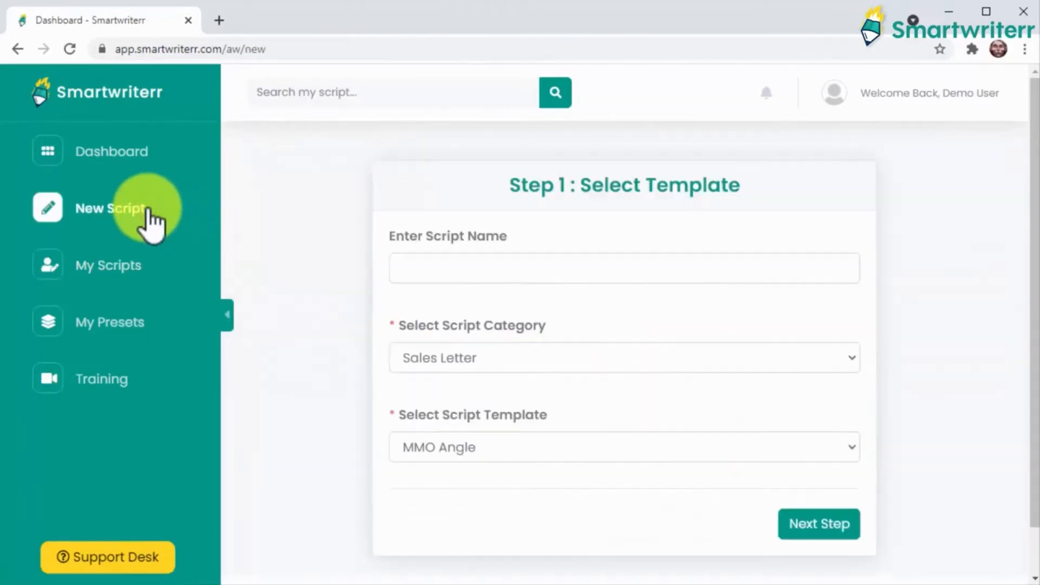
{"action": "mouse_move", "coordinate": [404, 285]}
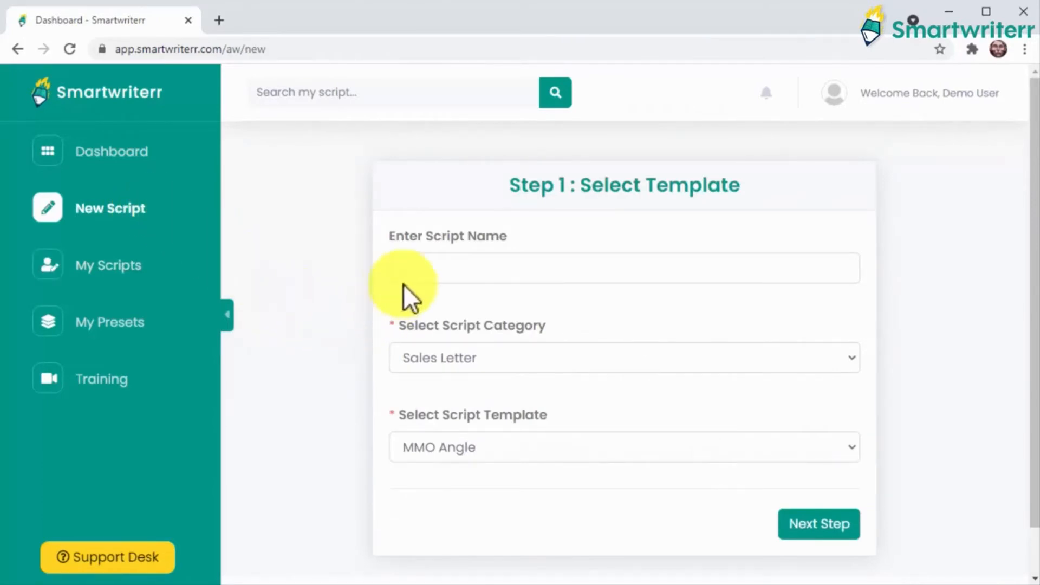
Name the script 'SoftShot Discount' with Email Campaigns category and Cart Abandonment template.
{"action": "type", "text": "SoftShot Discount"}
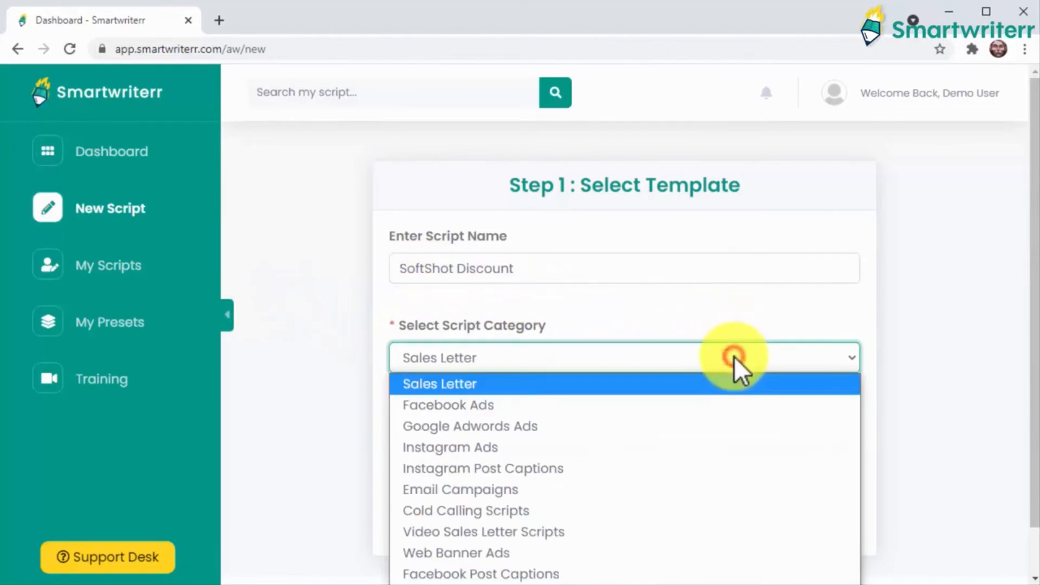
{"action": "mouse_move", "coordinate": [730, 399]}
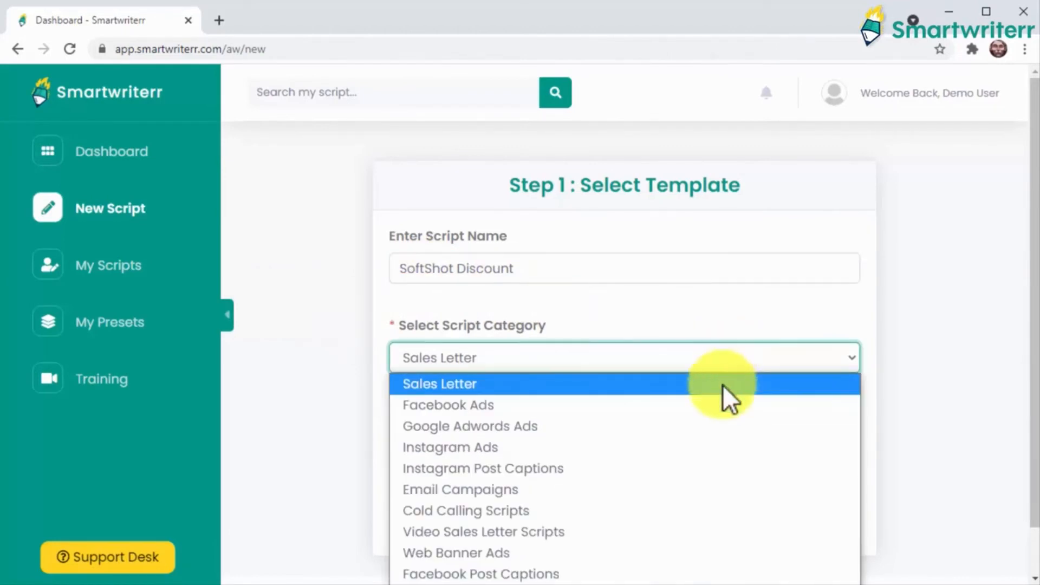
{"action": "left_click", "coordinate": [460, 490]}
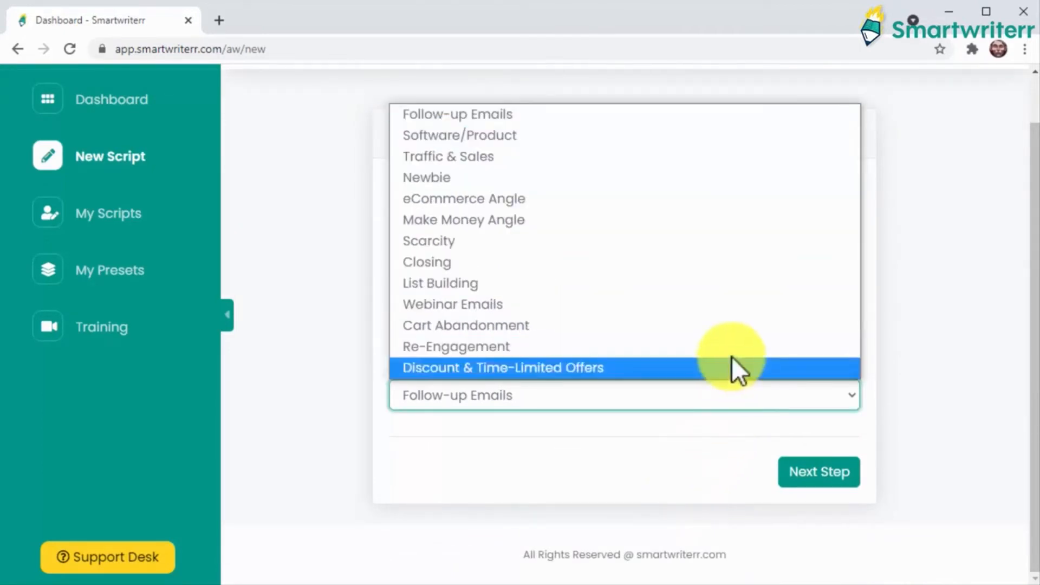
{"action": "left_click", "coordinate": [466, 325]}
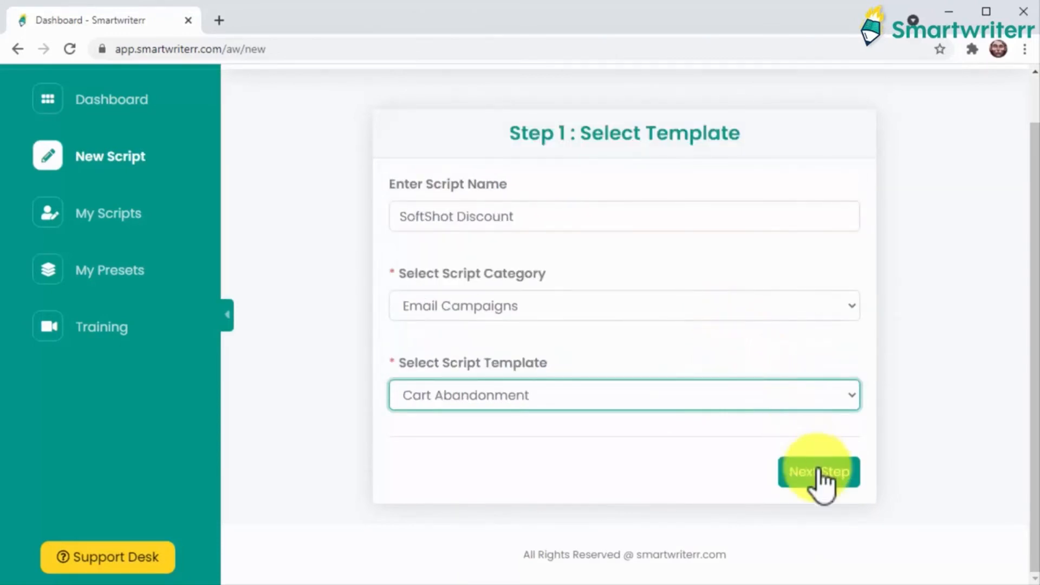
{"action": "left_click", "coordinate": [818, 471]}
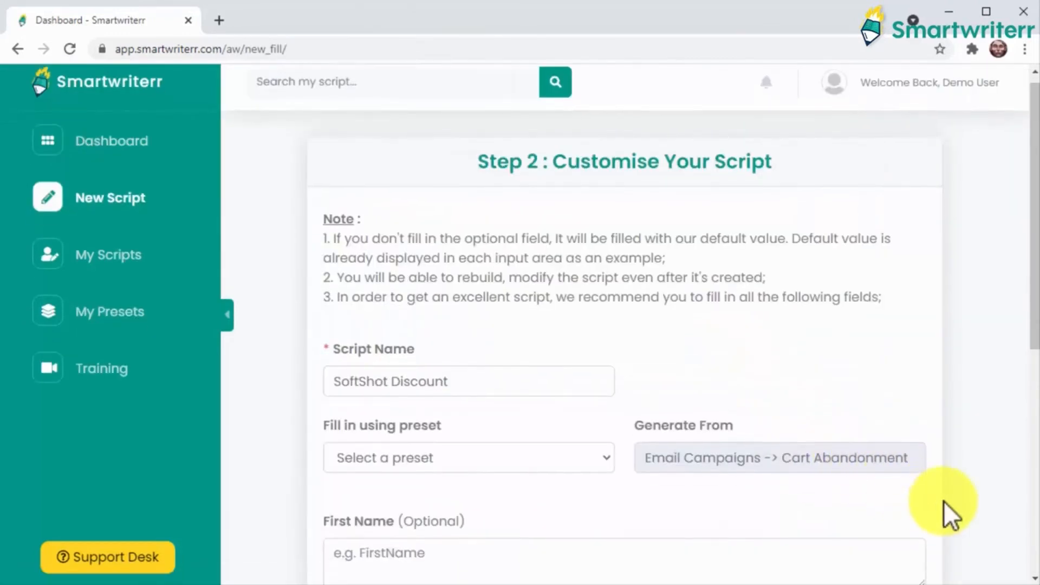
Fill first name James, coupon X10DISCODE and brand SoftShot Shop, then generate the email.
{"action": "scroll", "scroll_direction": "down", "scroll_amount": 3}
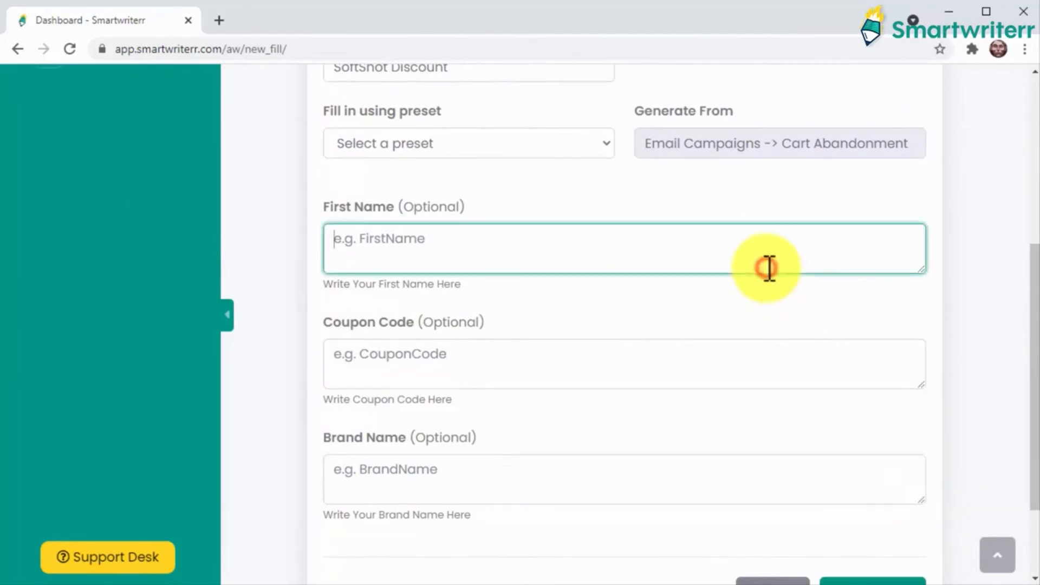
{"action": "type", "text": "Jame"}
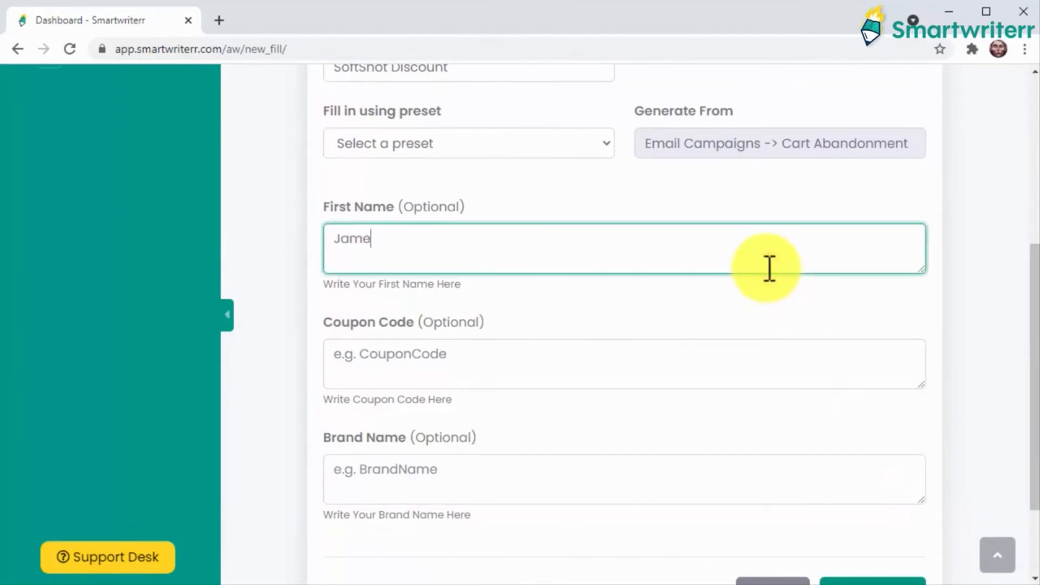
{"action": "type", "text": "s"}
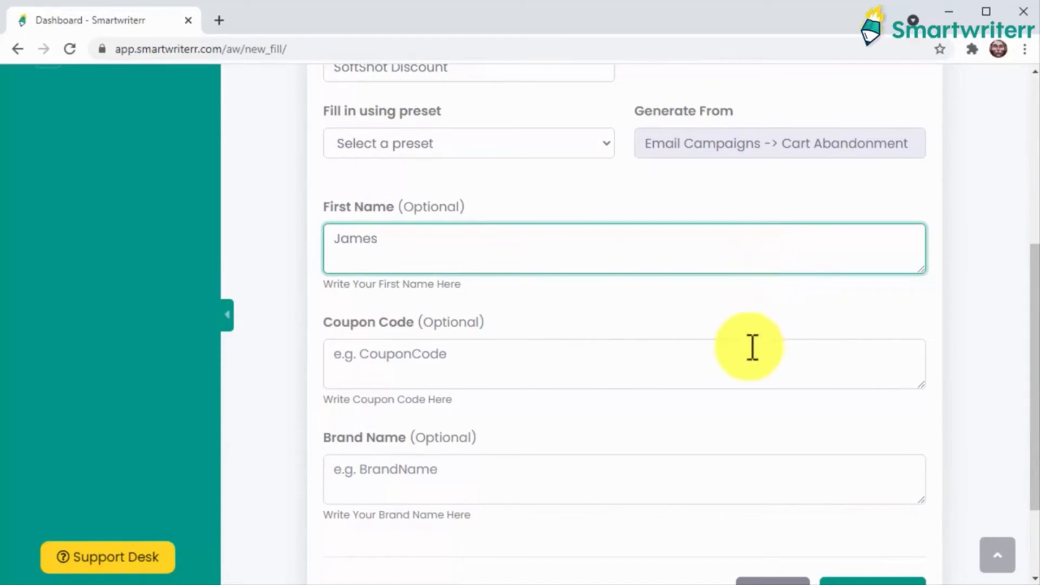
{"action": "type", "text": "X10DISCODE"}
{"action": "left_click", "coordinate": [624, 480]}
{"action": "type", "text": "SoftShot Shop"}
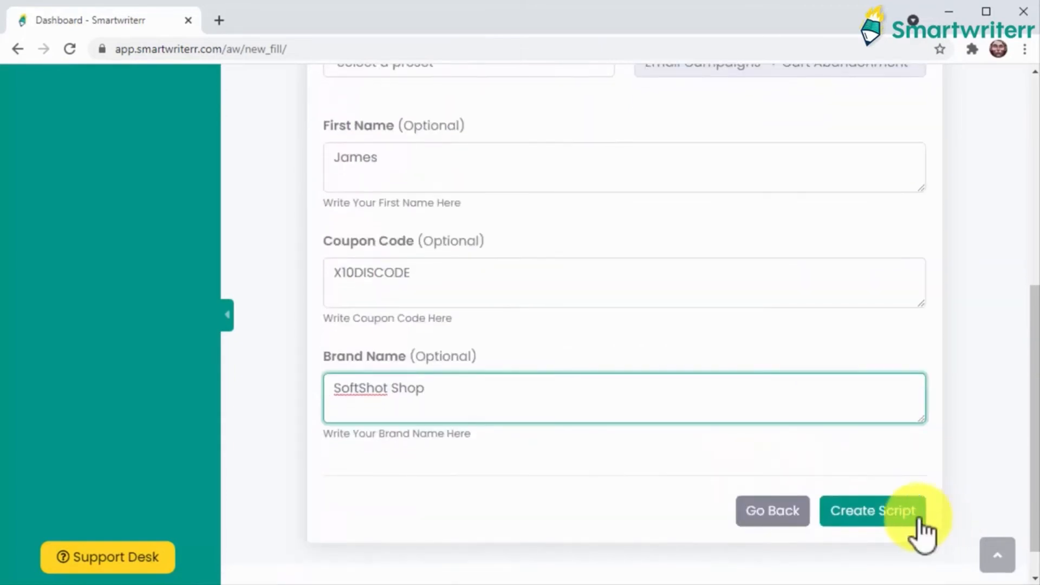
{"action": "left_click", "coordinate": [873, 511]}
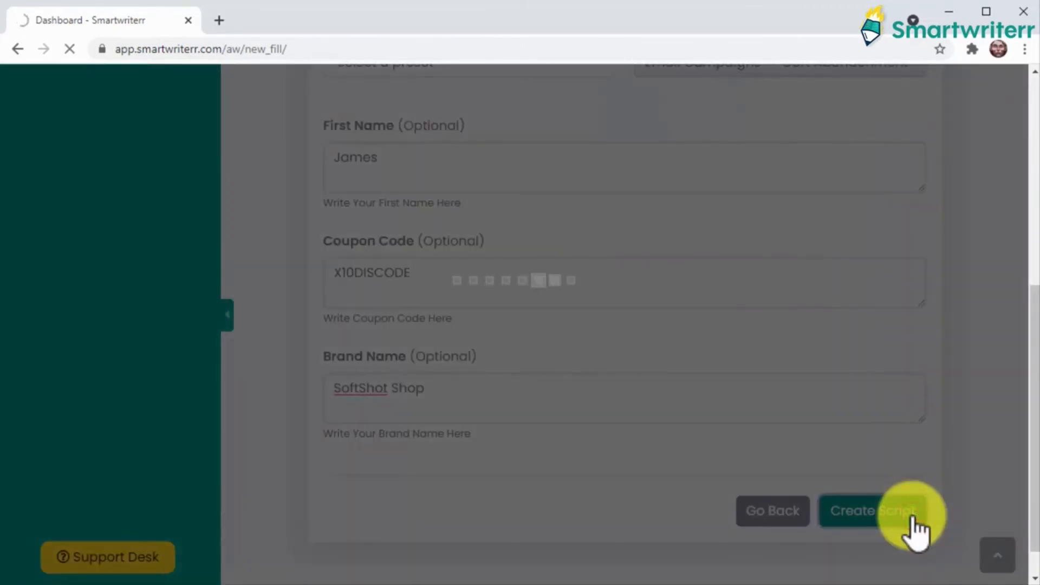
{"action": "left_click", "coordinate": [872, 511]}
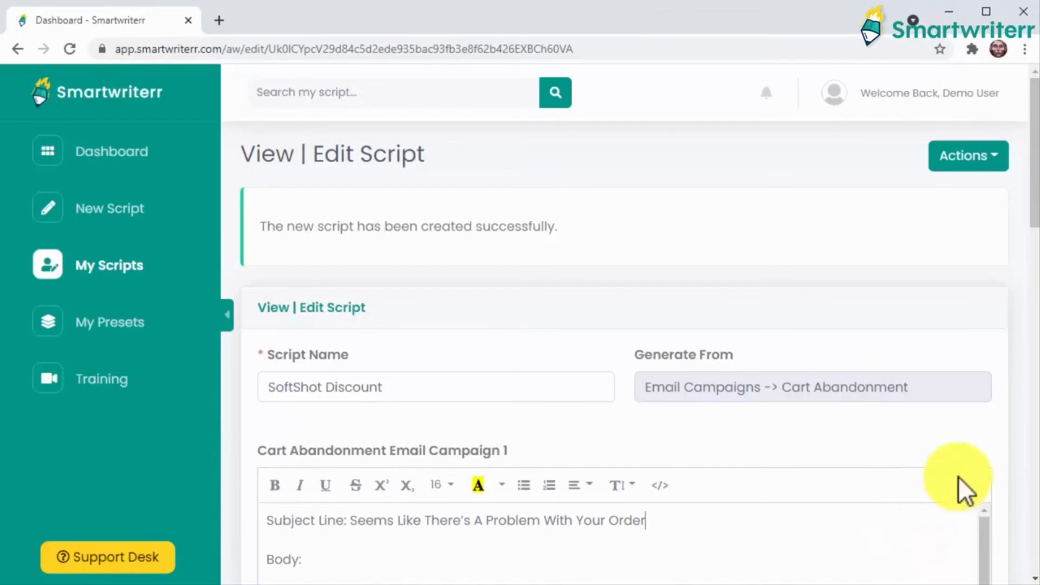
Change the first email's discount from XX% to 10% and save the script.
{"action": "scroll", "scroll_direction": "down", "scroll_amount": 3}
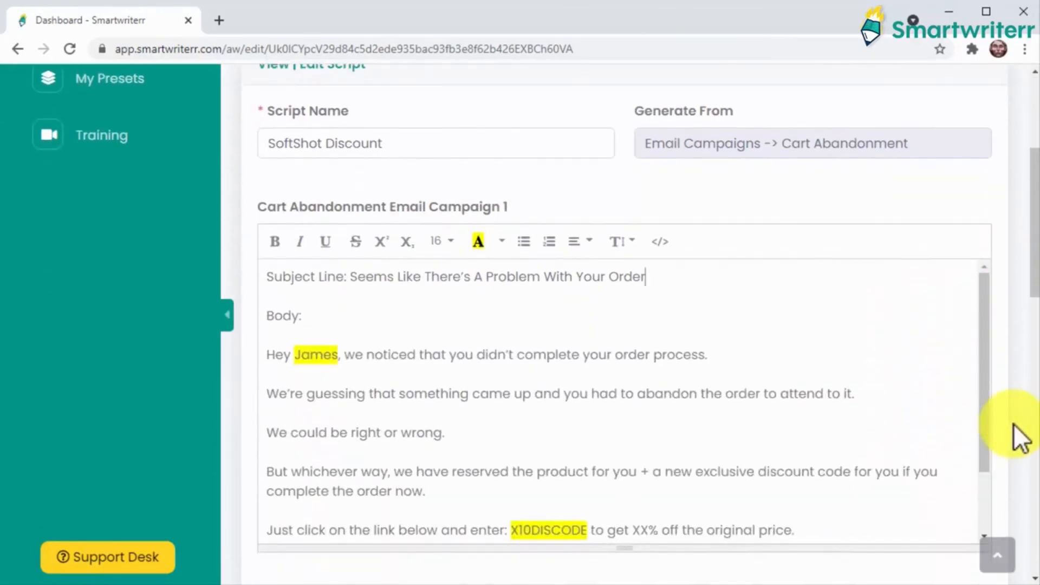
{"action": "mouse_move", "coordinate": [943, 450]}
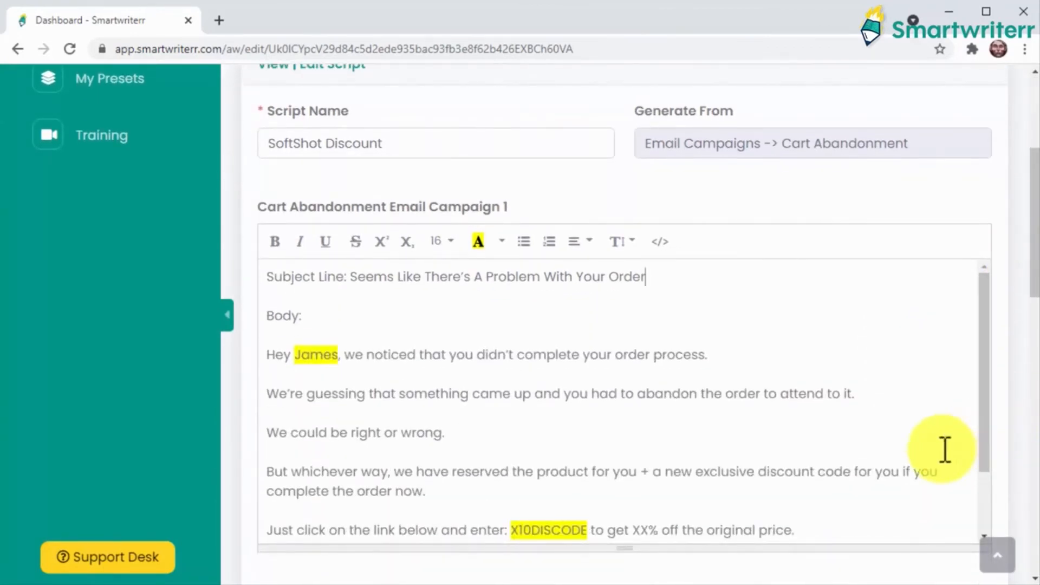
{"action": "scroll", "scroll_direction": "down", "scroll_amount": 3}
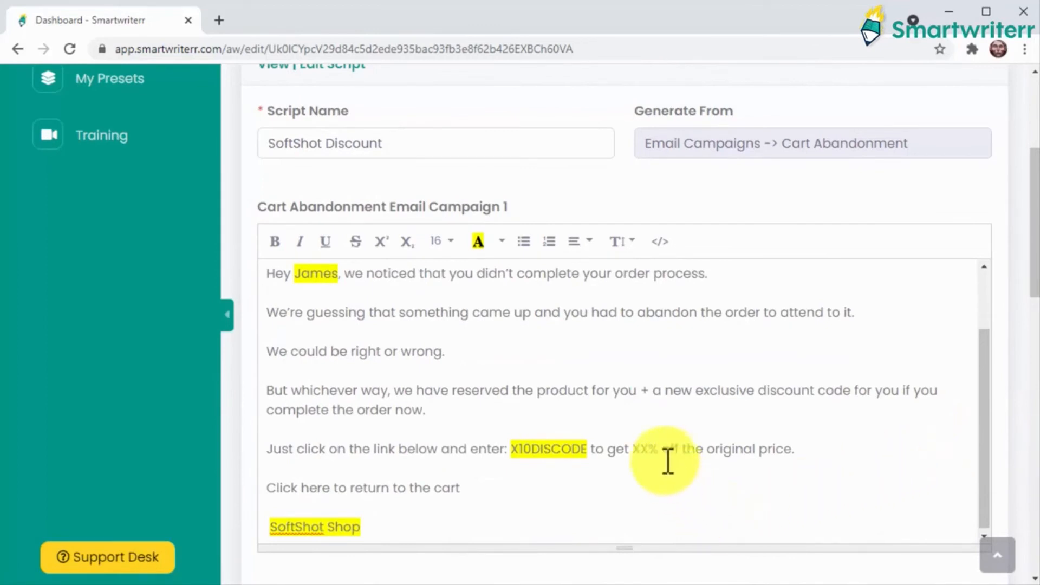
{"action": "mouse_move", "coordinate": [653, 449]}
{"action": "type", "text": "10"}
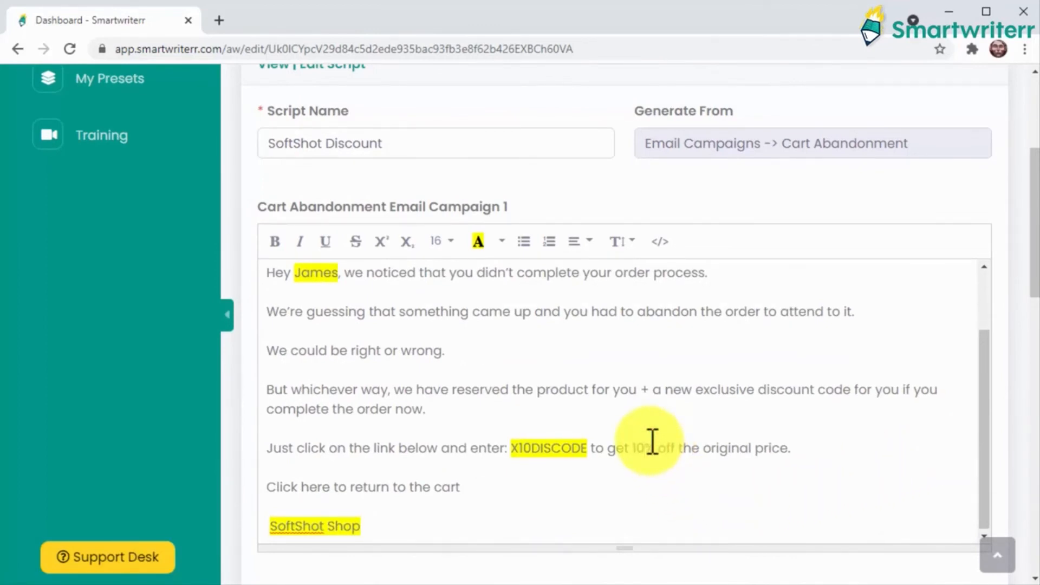
{"action": "scroll", "scroll_direction": "down", "scroll_amount": 3}
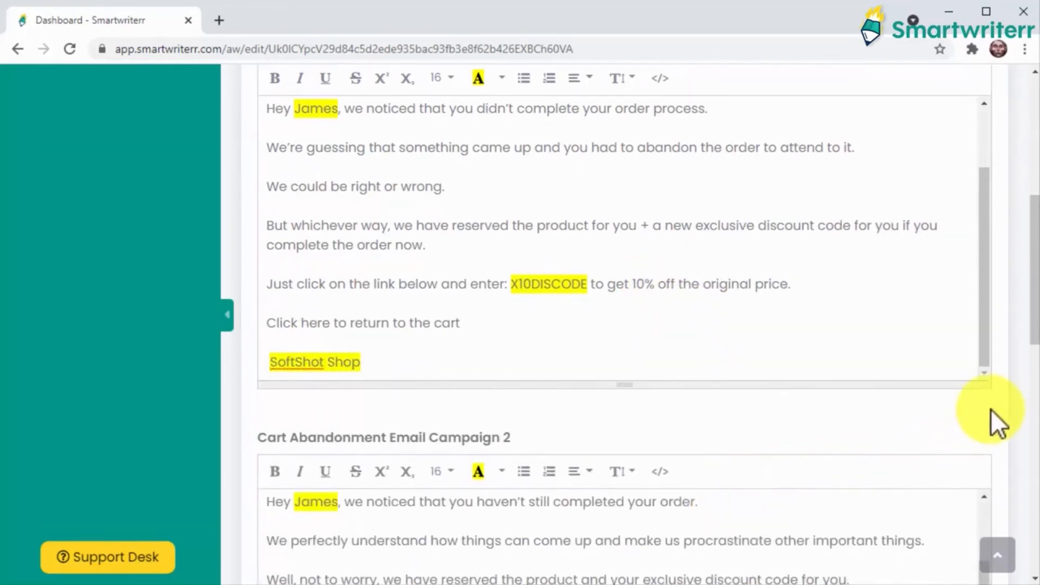
{"action": "scroll", "scroll_direction": "down", "scroll_amount": 3}
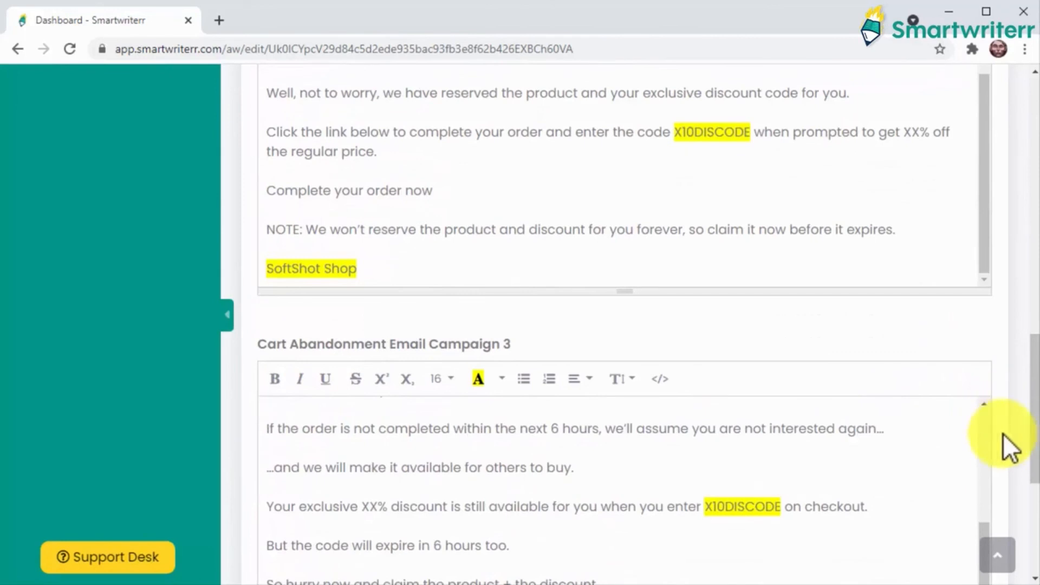
{"action": "scroll", "scroll_direction": "down", "scroll_amount": 3}
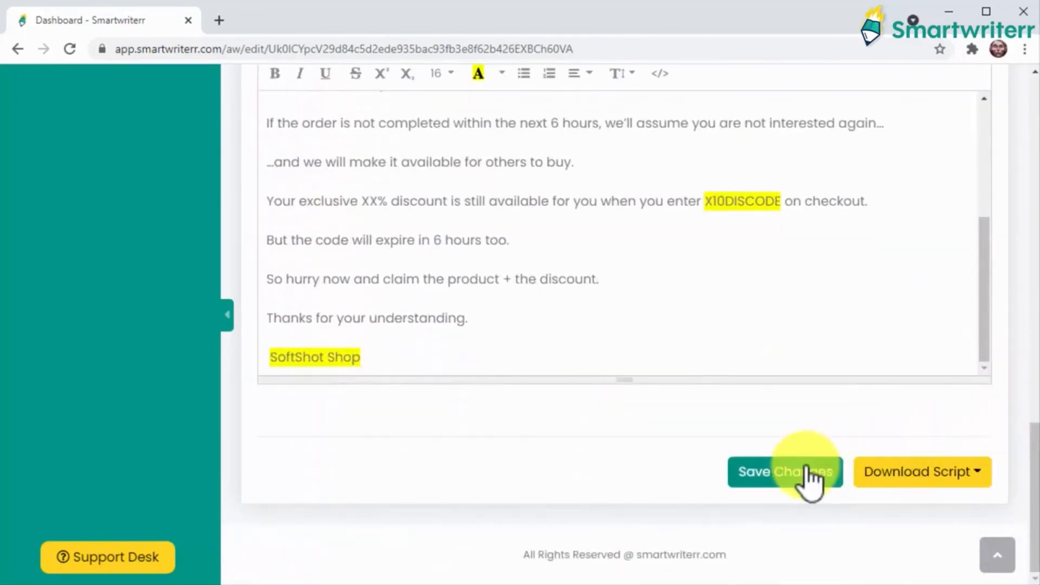
{"action": "left_click", "coordinate": [783, 472]}
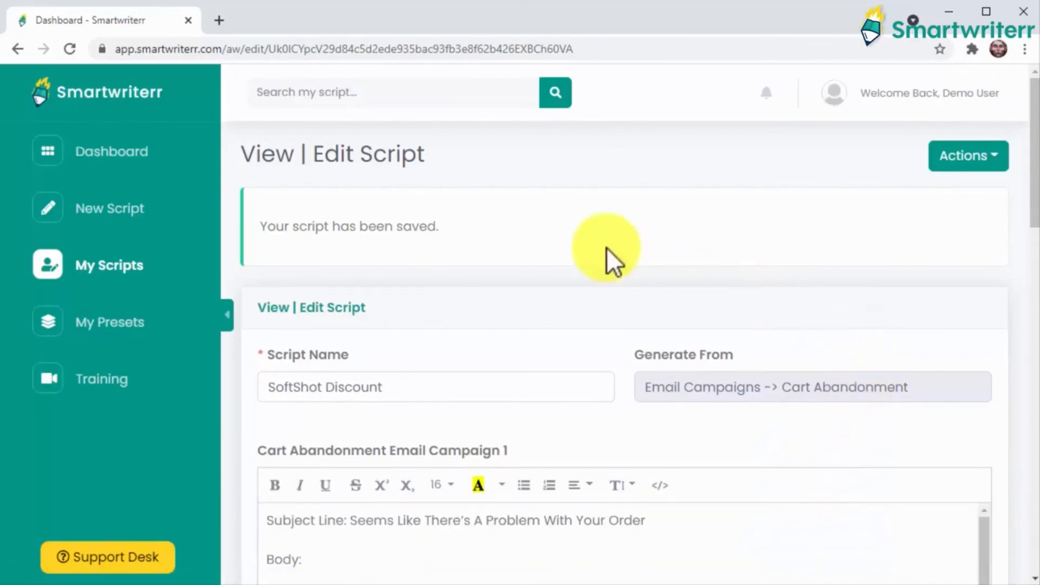
Return to the dashboard showing SoftShot Discount as the latest of 6 scripts.
{"action": "left_click", "coordinate": [112, 151]}
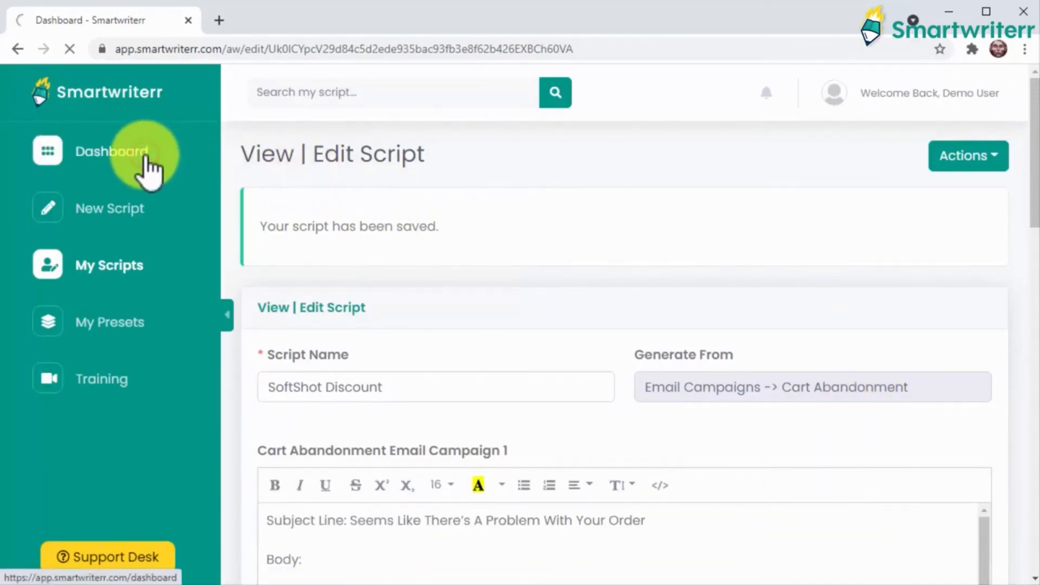
{"action": "left_click", "coordinate": [112, 151]}
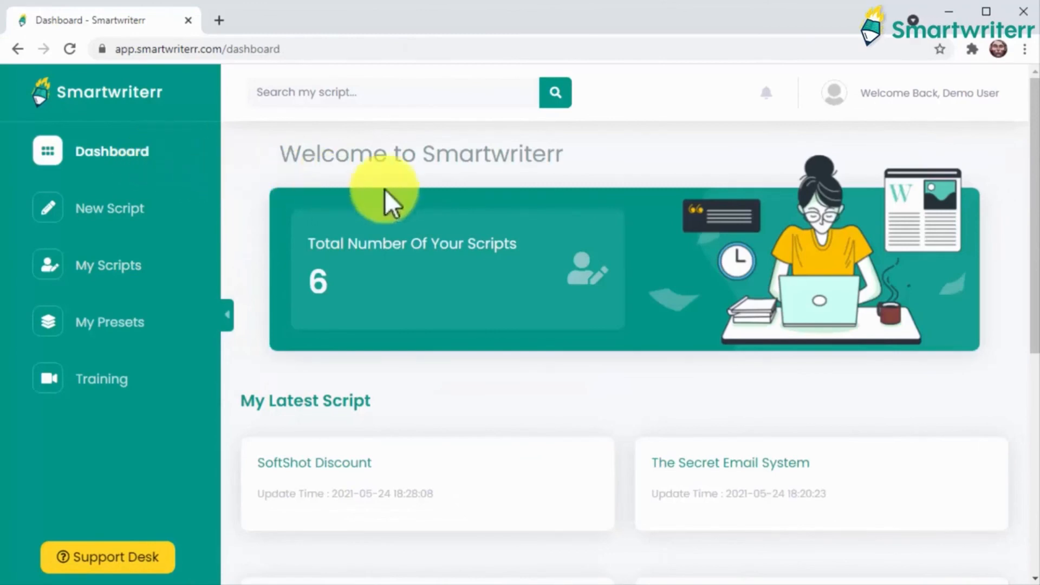
{"action": "mouse_move", "coordinate": [1008, 315]}
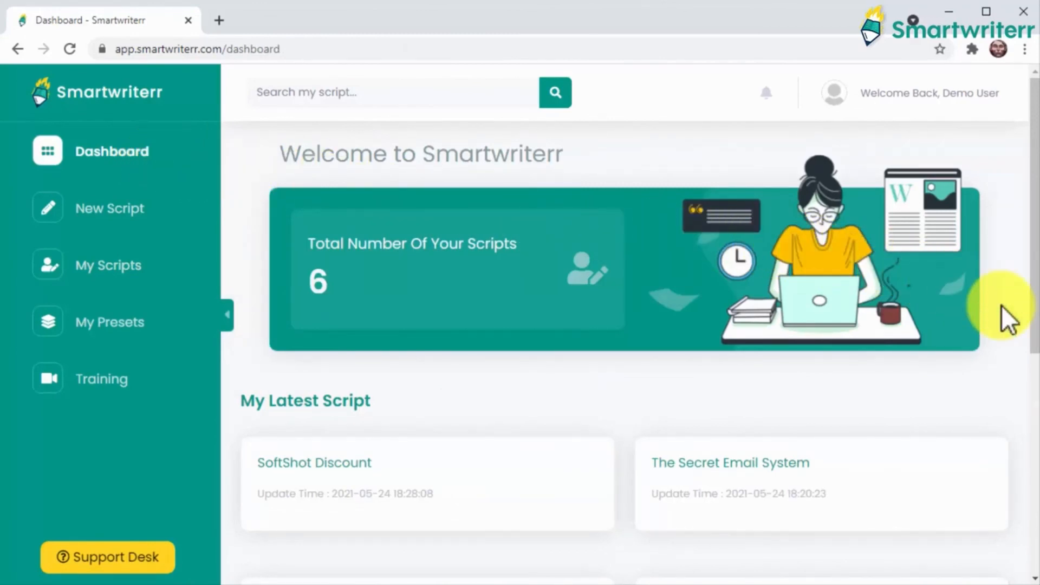